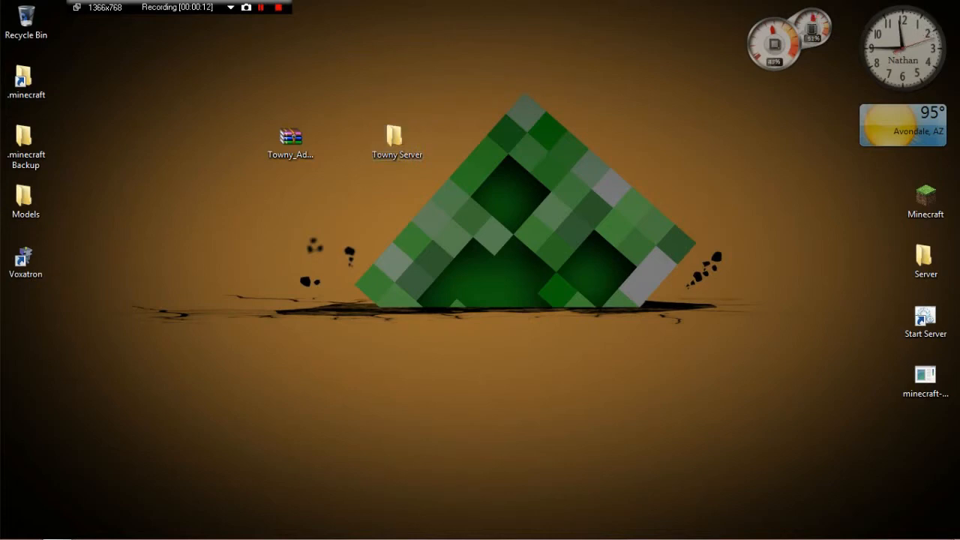
Step: Copy Questioner.jar, Towny.jar and TownyChat.jar from Towny_Advanced.zip into Towny Server\plugins
left_click(291, 135)
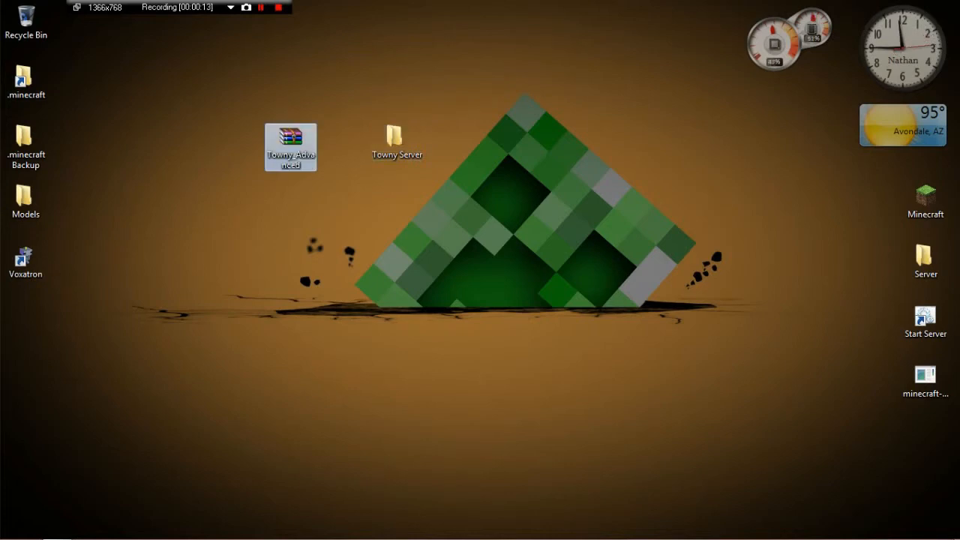
double_click(291, 147)
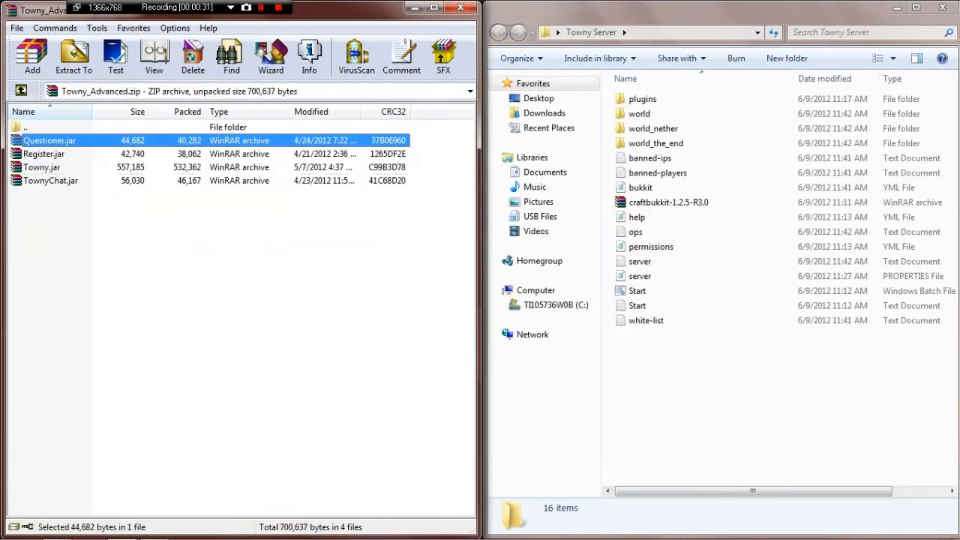
left_click(42, 168)
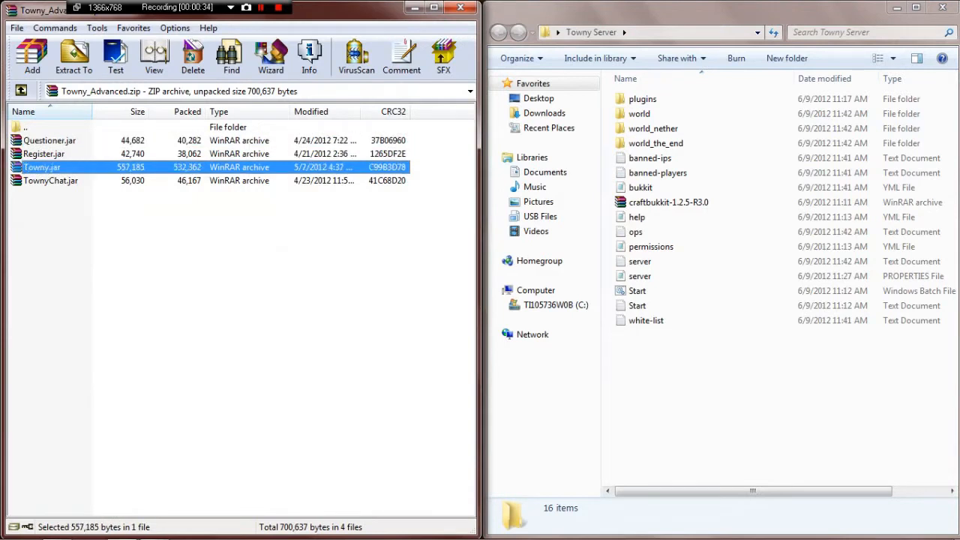
left_click(43, 153)
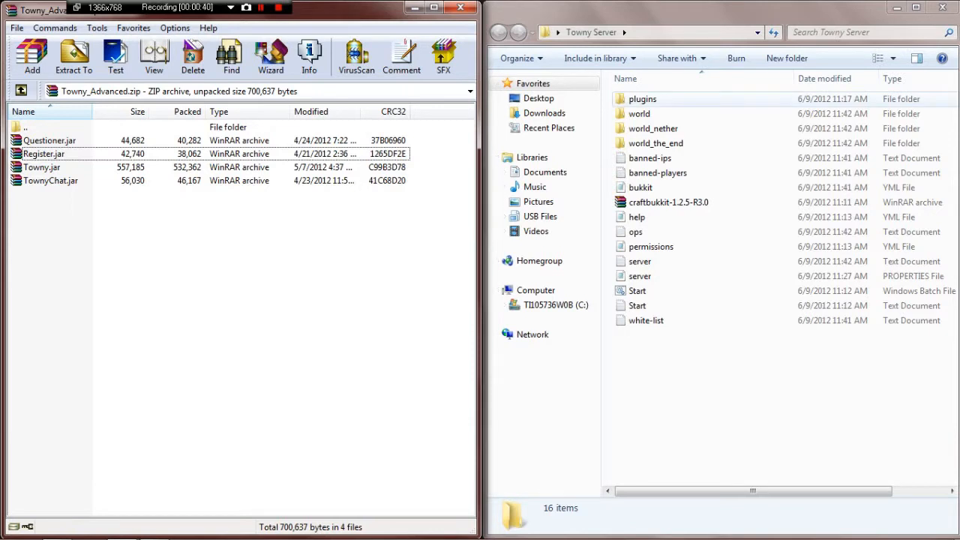
double_click(642, 99)
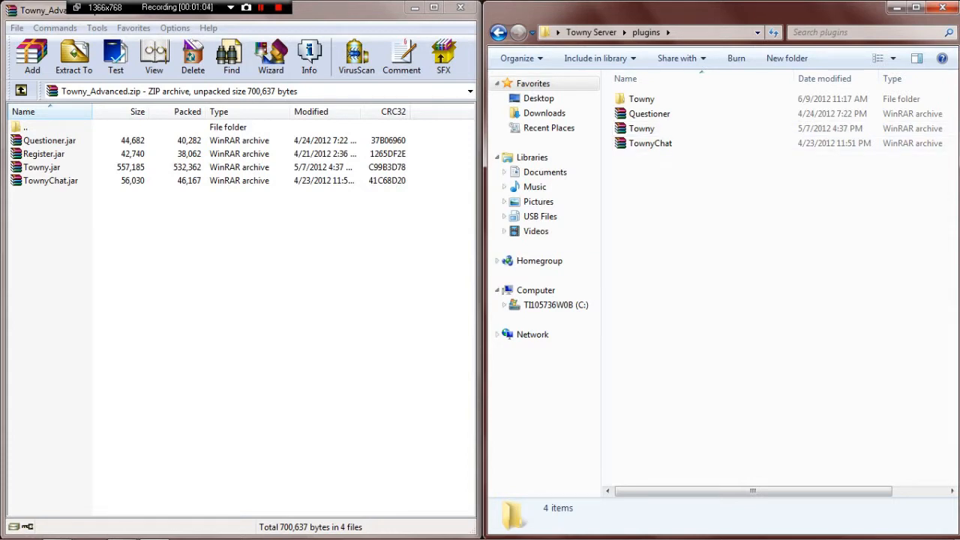
left_click(48, 141)
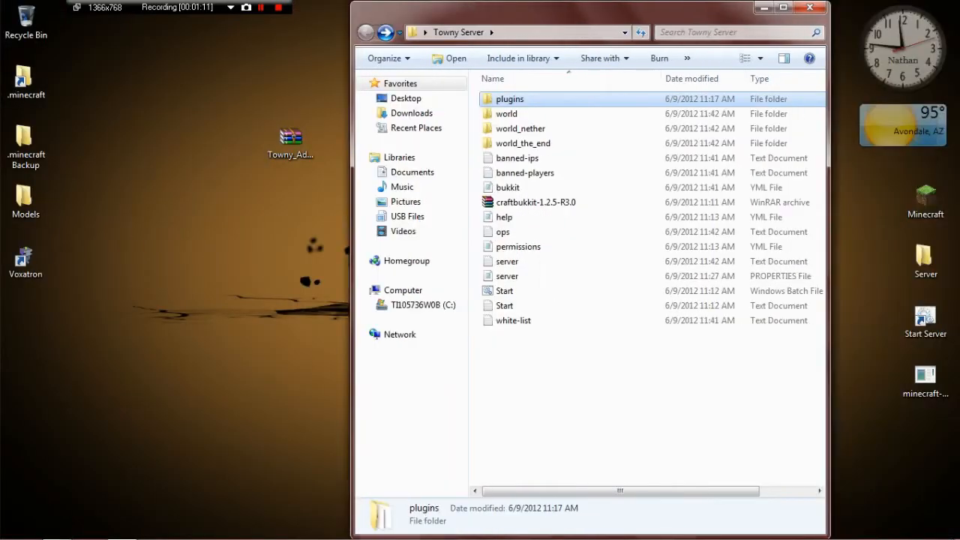
Step: Run Start.bat so Towny, Questioner and TownyChat load, then stop the server with 'stop'
left_click(462, 291)
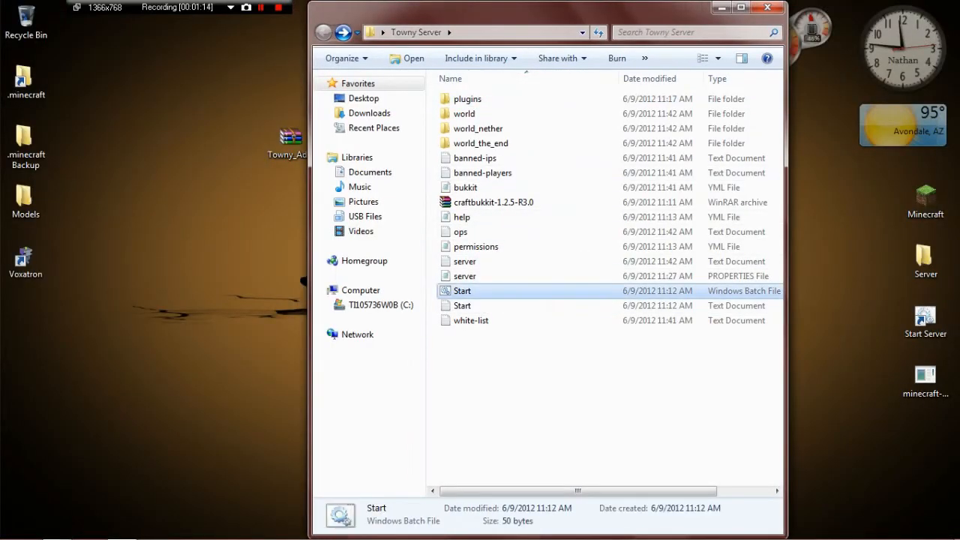
double_click(461, 291)
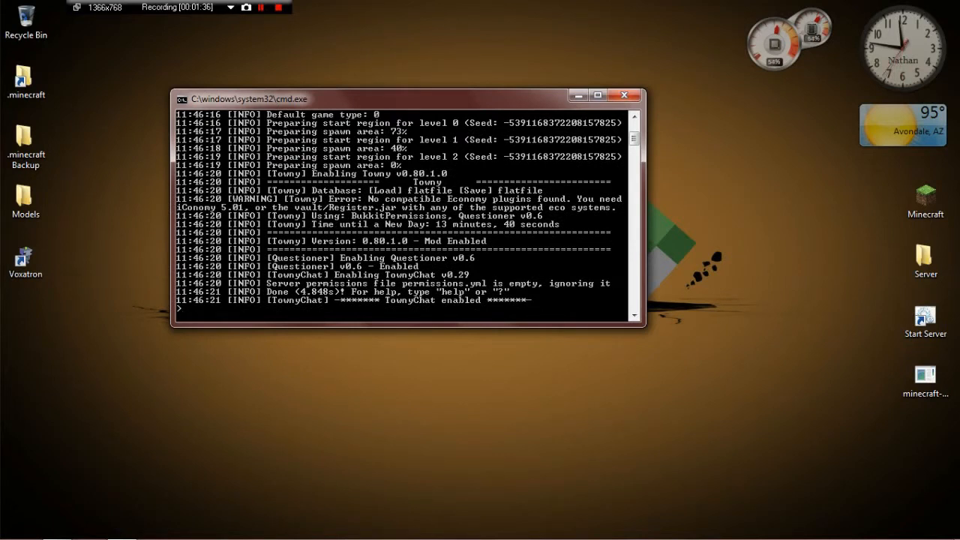
type("stop")
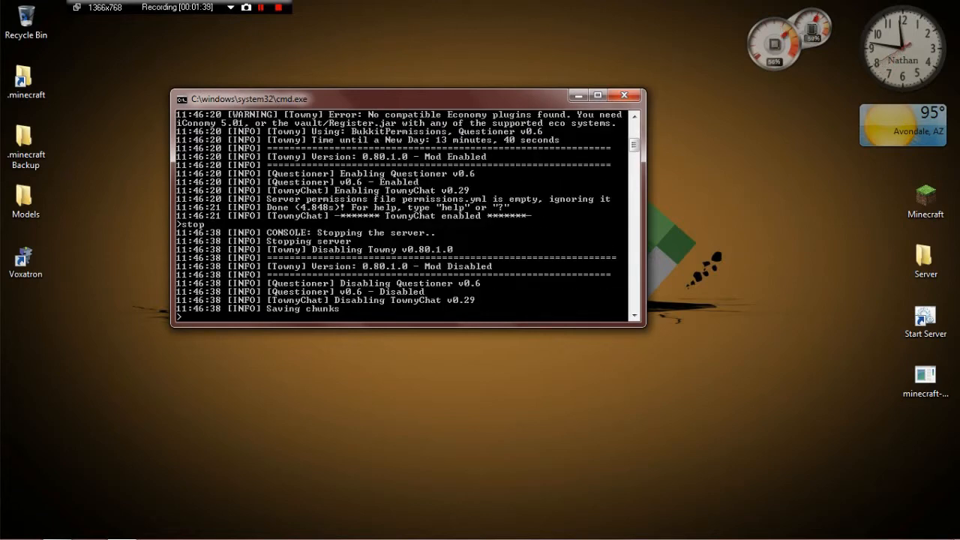
left_click(624, 96)
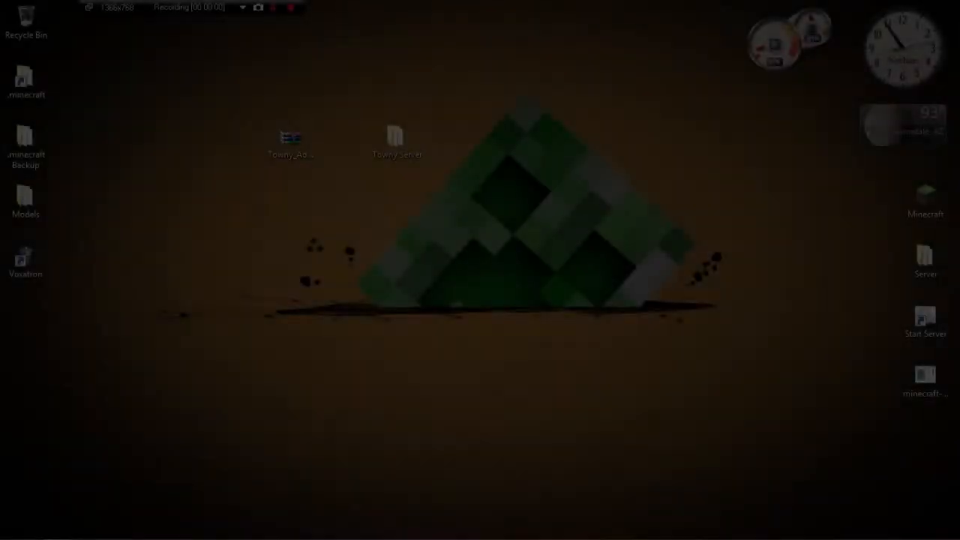
Step: Open the world file from Towny Server\plugins\Towny\data\worlds in Notepad
left_click(396, 138)
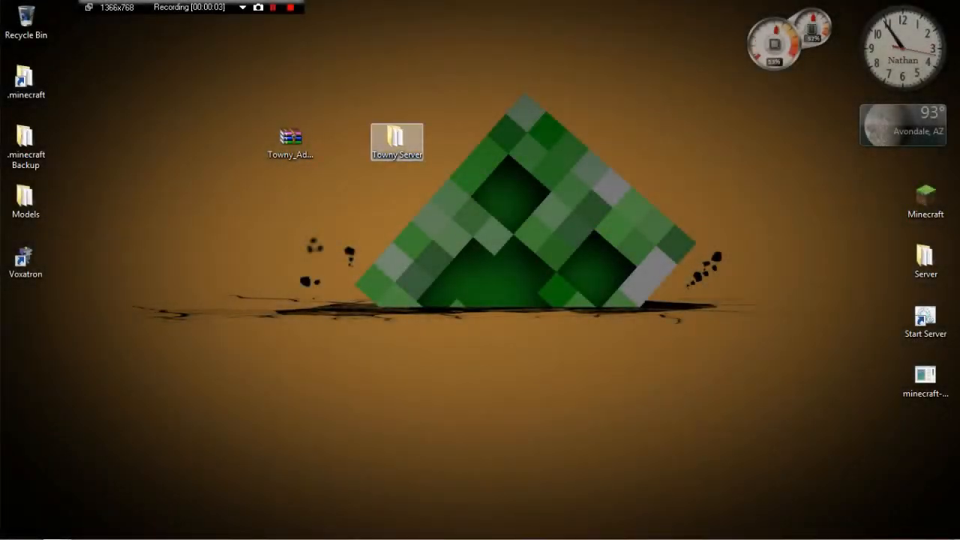
double_click(396, 135)
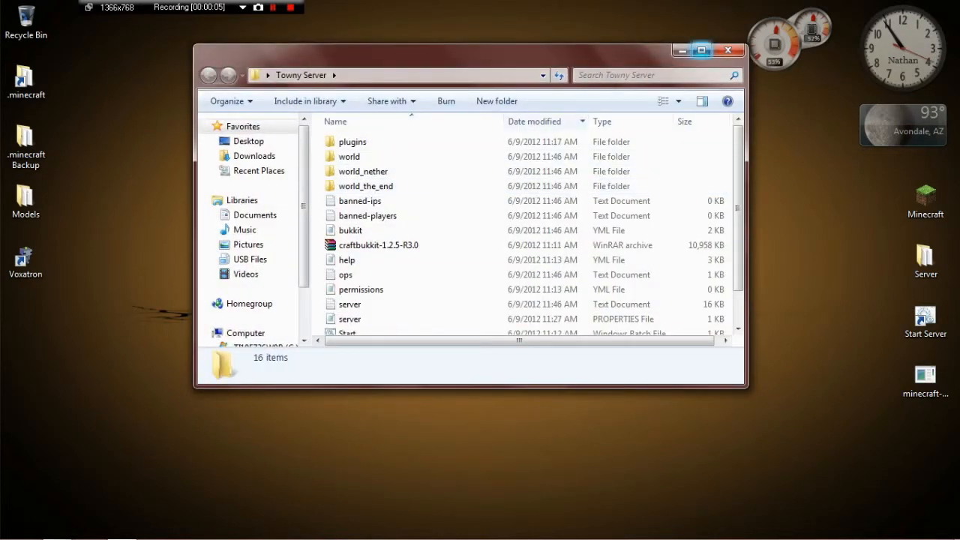
double_click(351, 141)
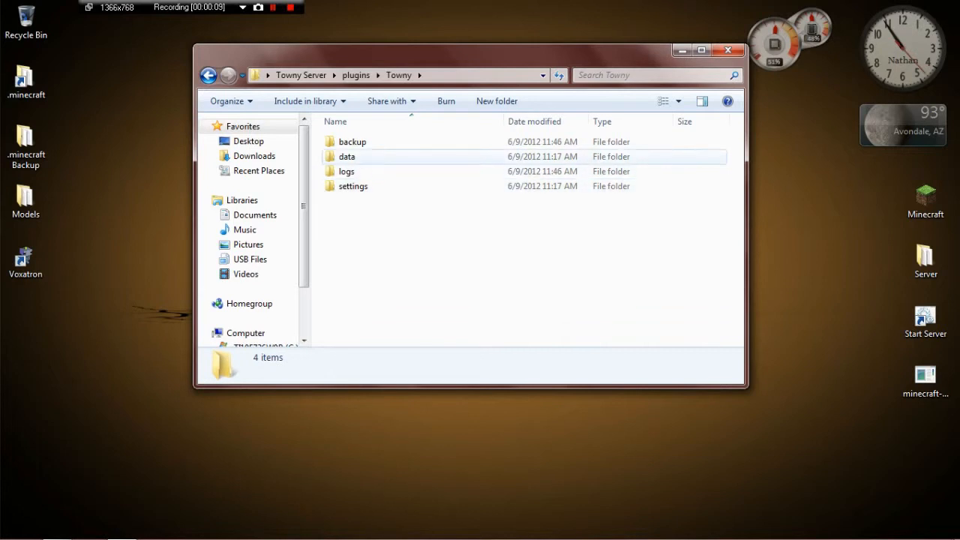
double_click(346, 156)
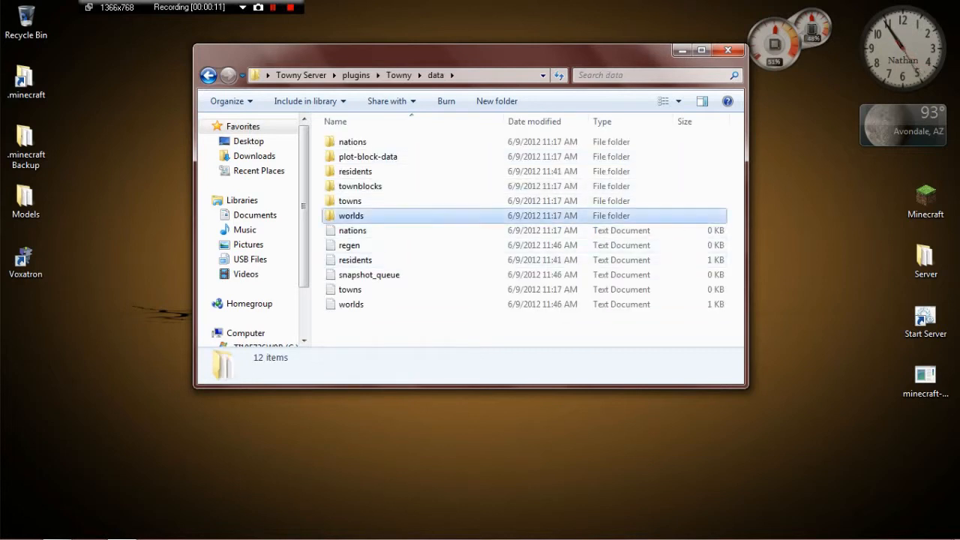
double_click(351, 216)
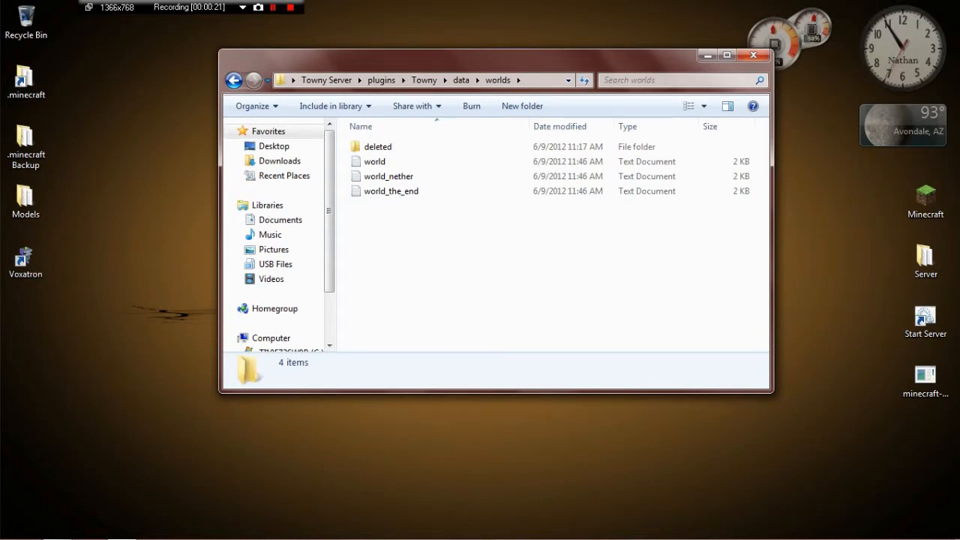
double_click(375, 162)
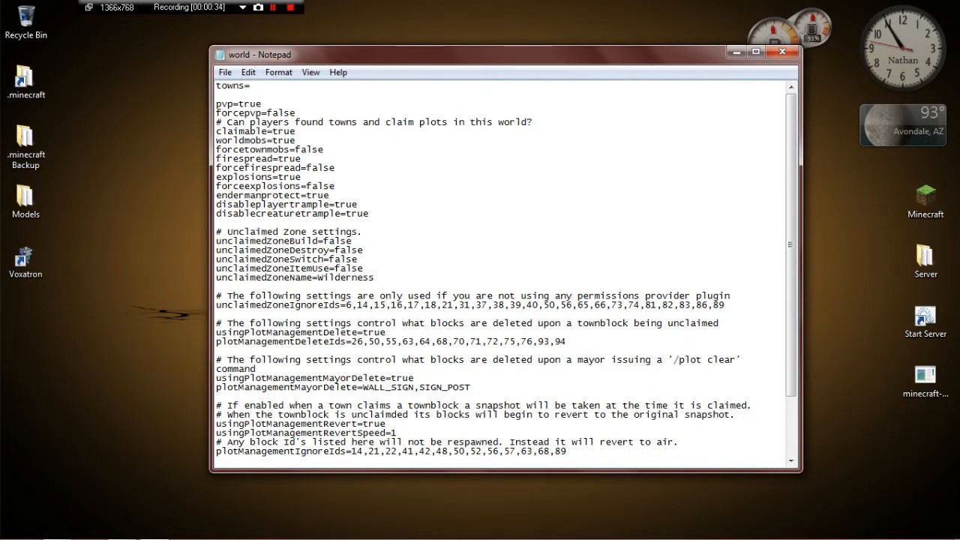
Step: Change the unclaimedZoneDestroy value in world.txt from false to true
scroll("down", 3)
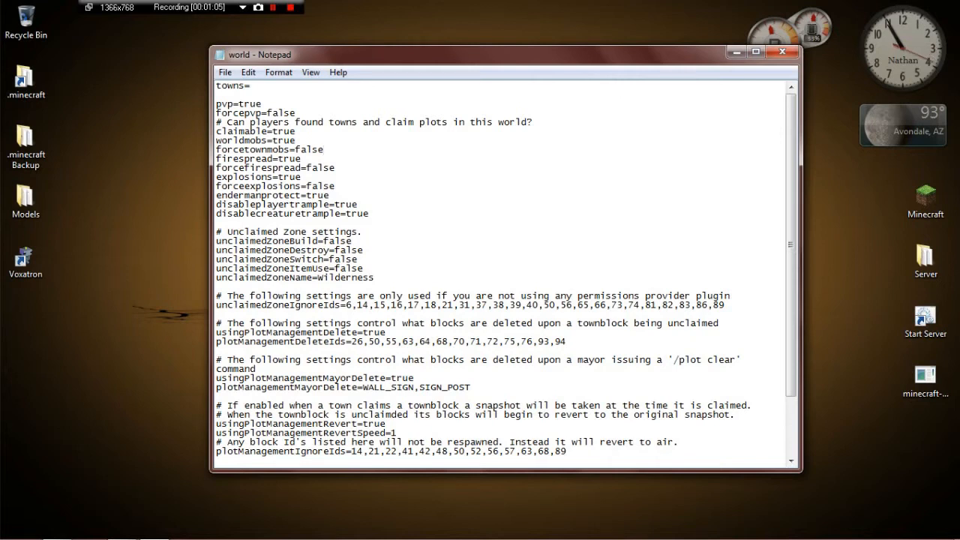
left_click(324, 150)
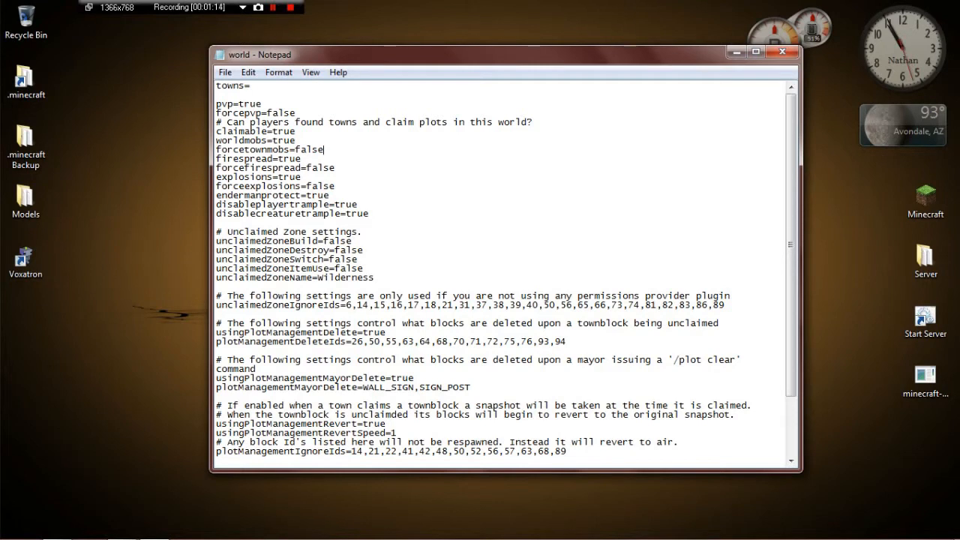
scroll("down", 3)
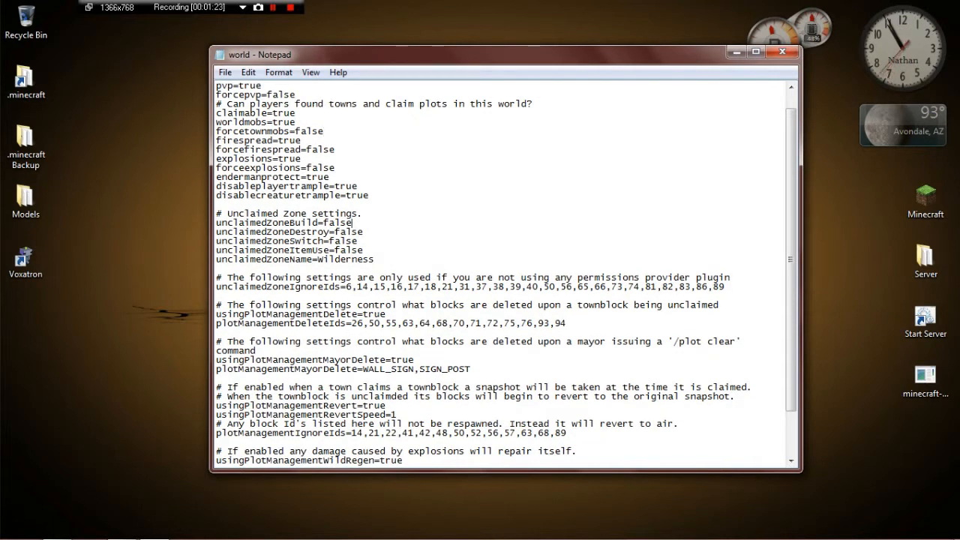
key("BackSpace")
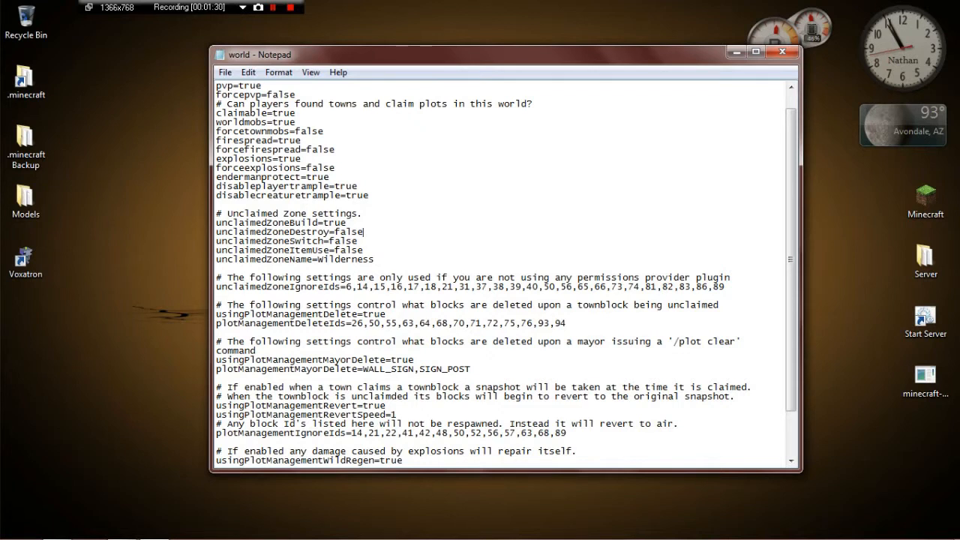
type("true")
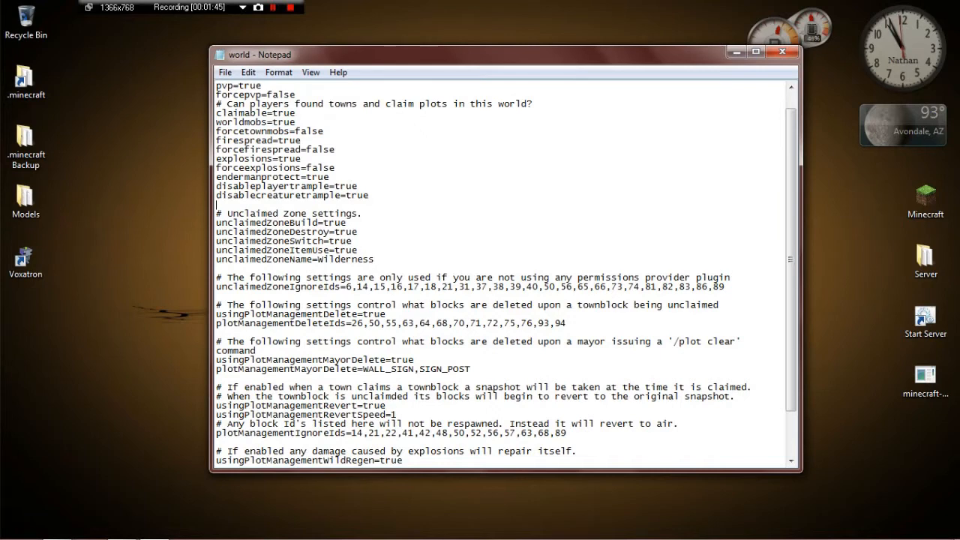
Step: Confirm unclaimedZone Build, Destroy, Switch and ItemUse are true, then save and close world.txt
scroll("down", 3)
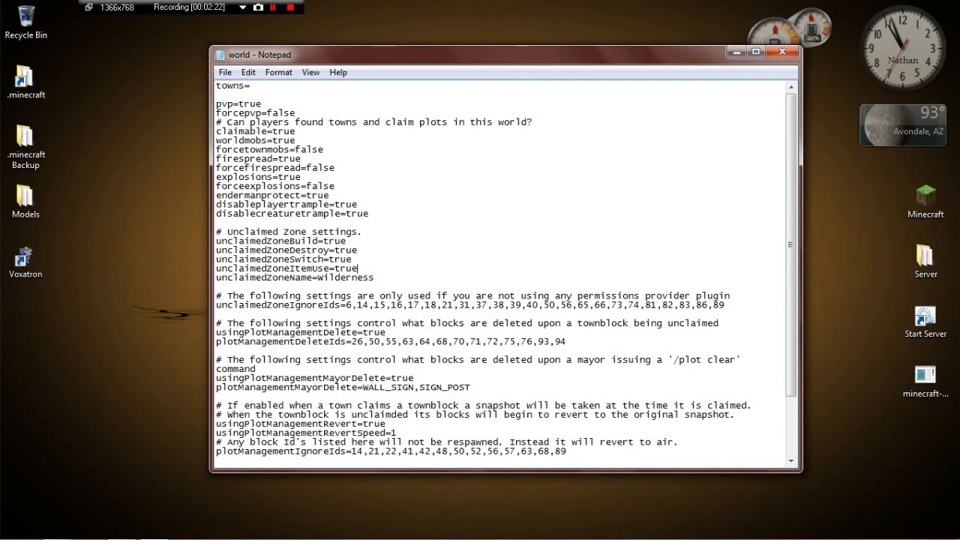
scroll("down", 3)
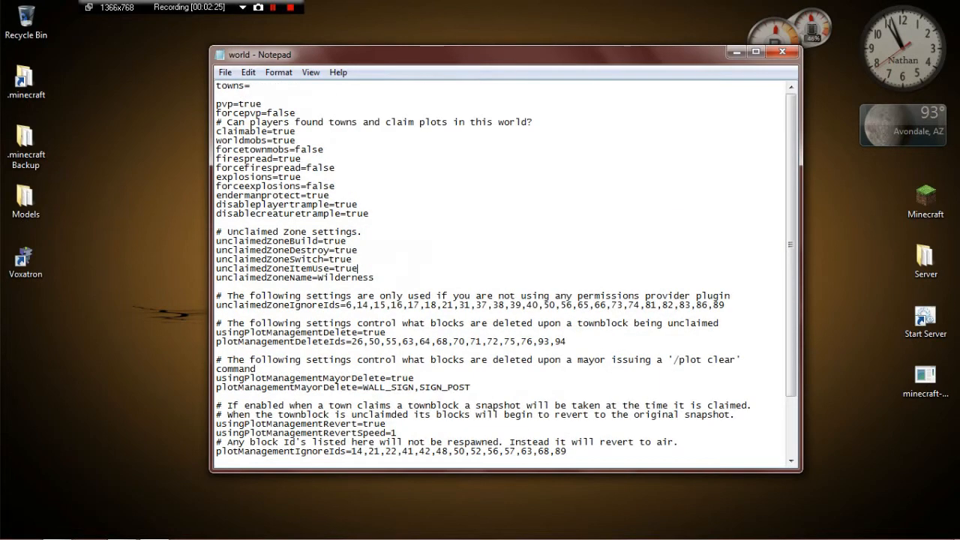
scroll("down", 3)
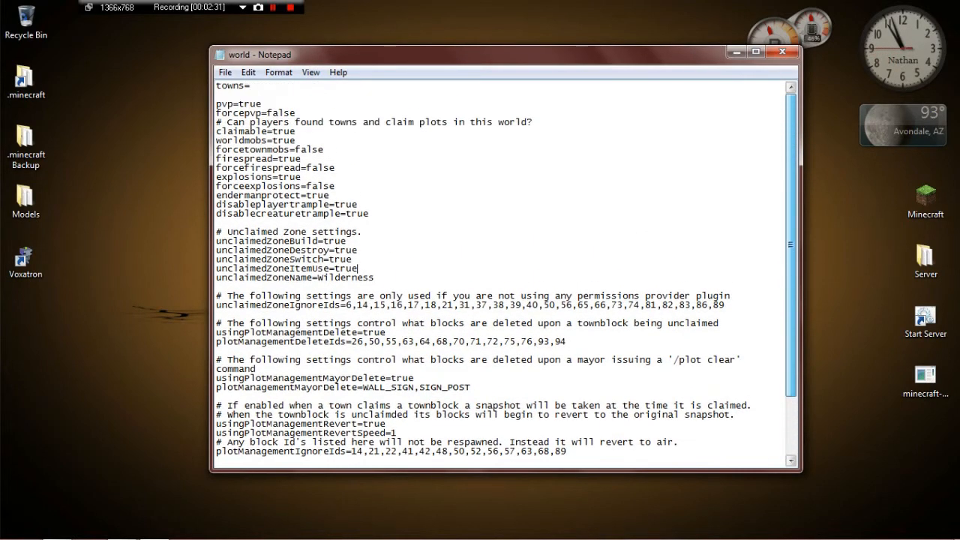
scroll("down", 3)
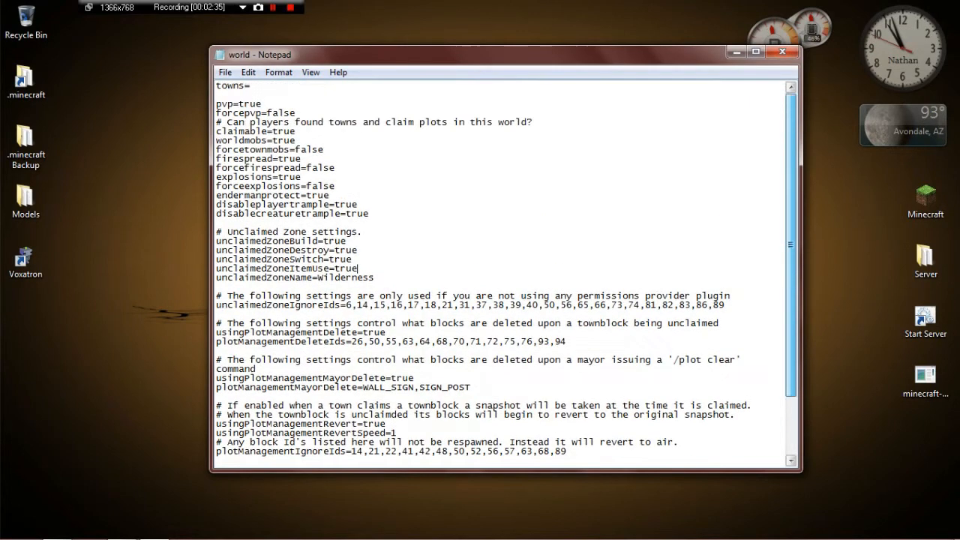
left_click(225, 72)
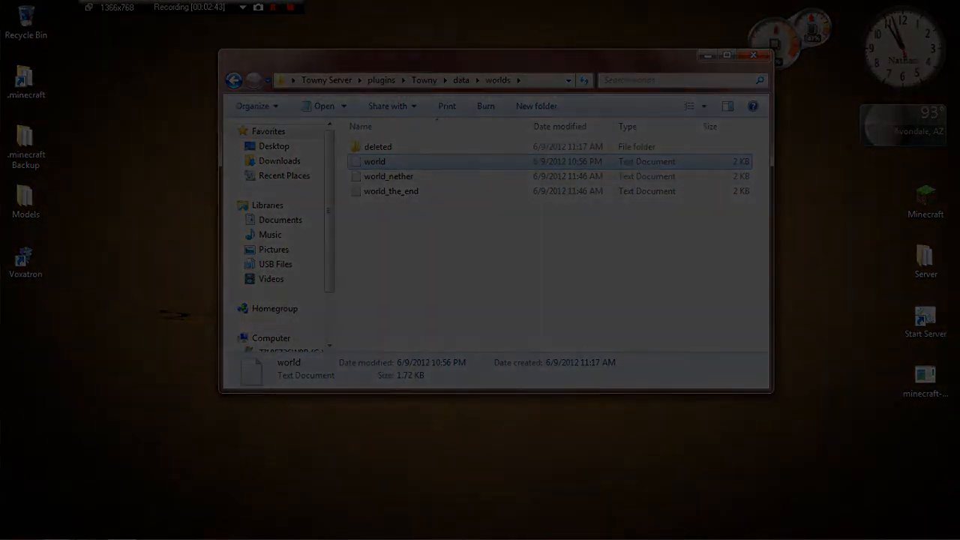
Step: Close the worlds folder and browse into Towny Server, backing up from plugins
left_click(753, 54)
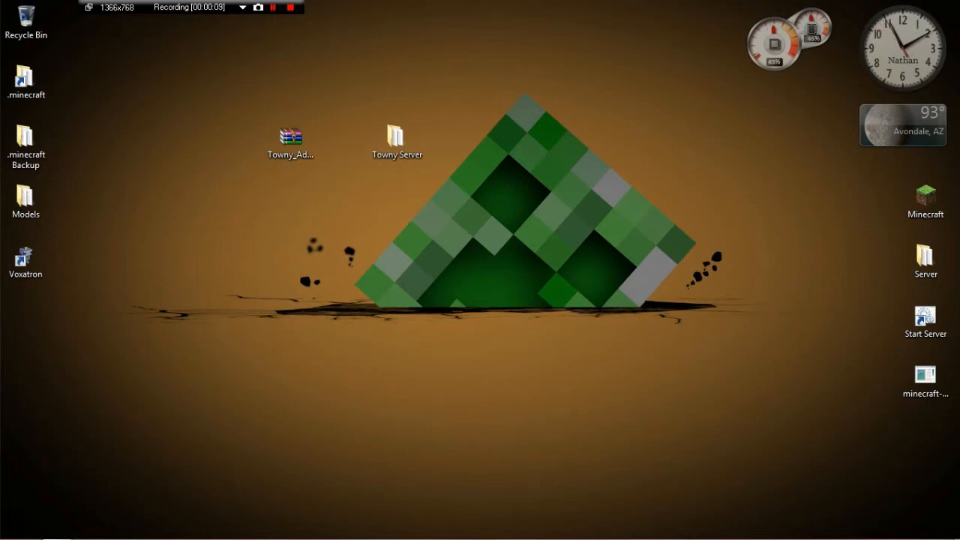
left_click(396, 137)
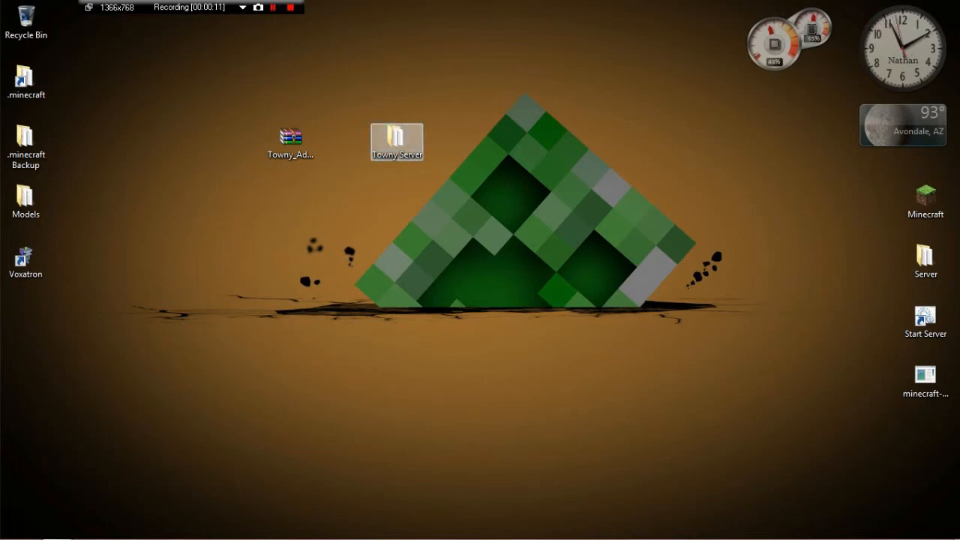
double_click(396, 135)
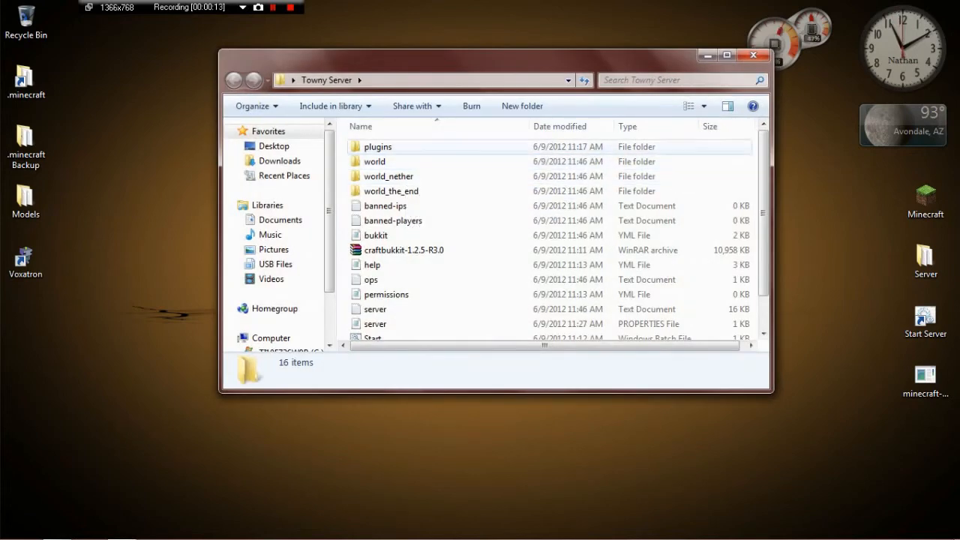
double_click(378, 147)
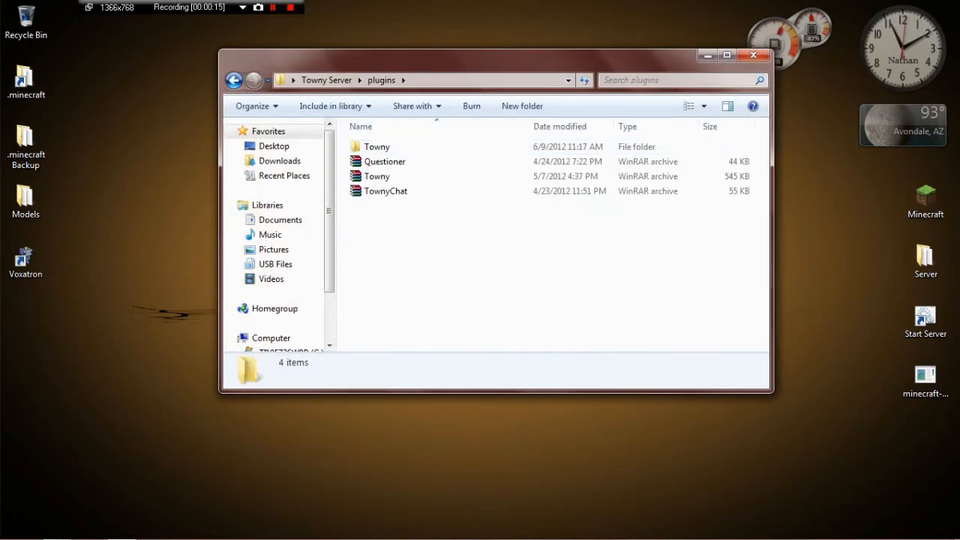
left_click(236, 81)
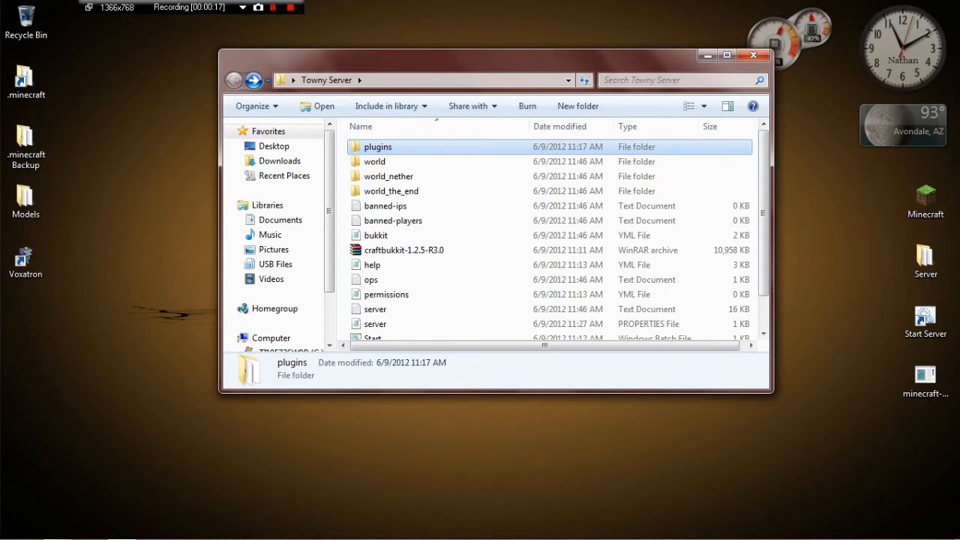
mouse_move(378, 147)
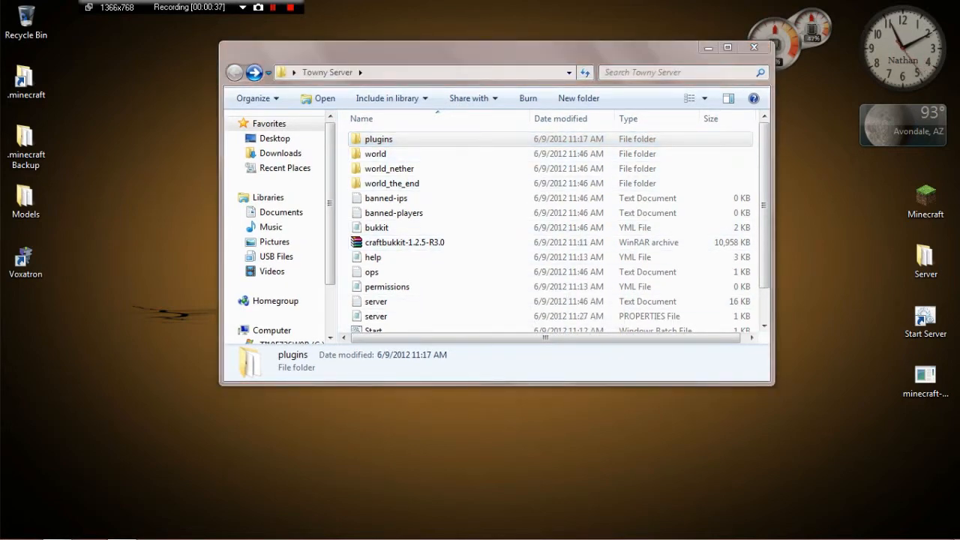
Step: Open the config file from plugins\Towny\settings in Notepad
left_click(378, 138)
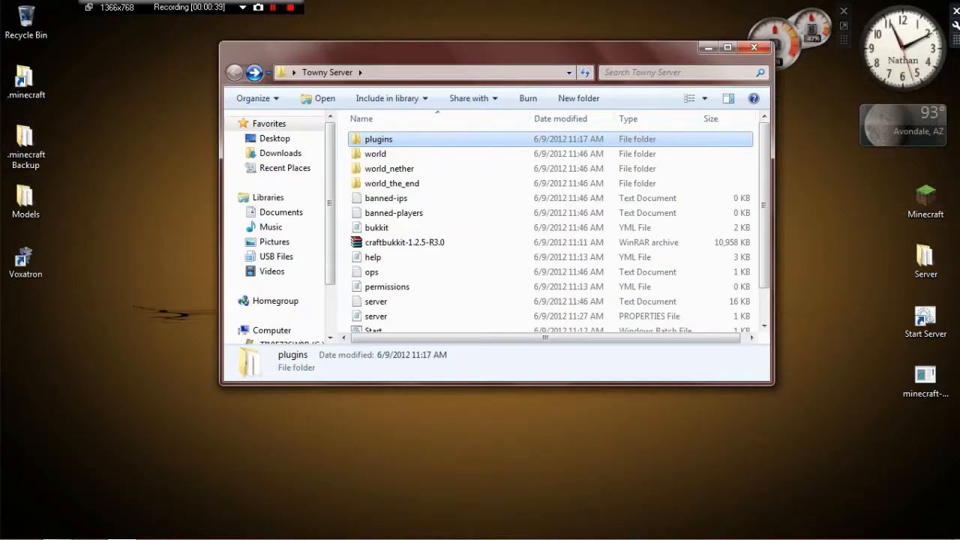
double_click(378, 138)
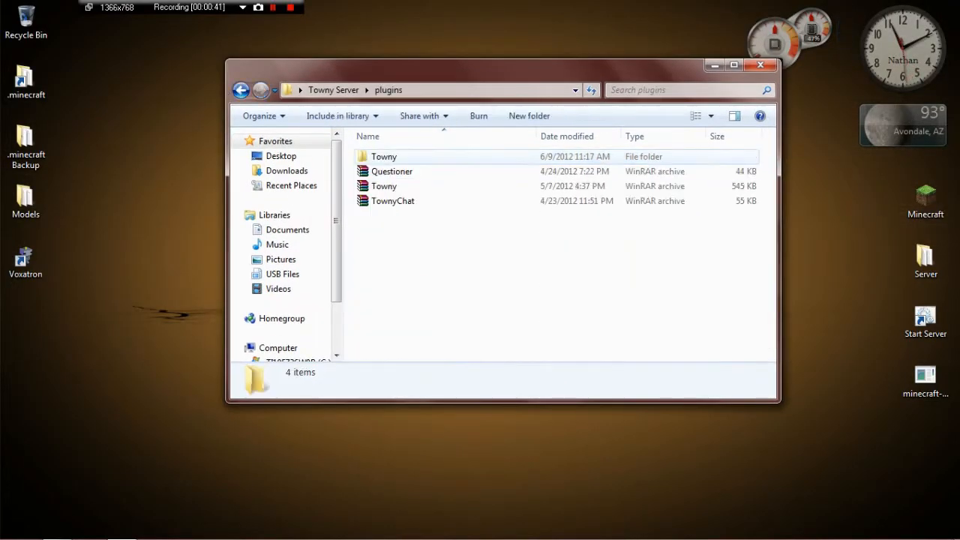
double_click(384, 156)
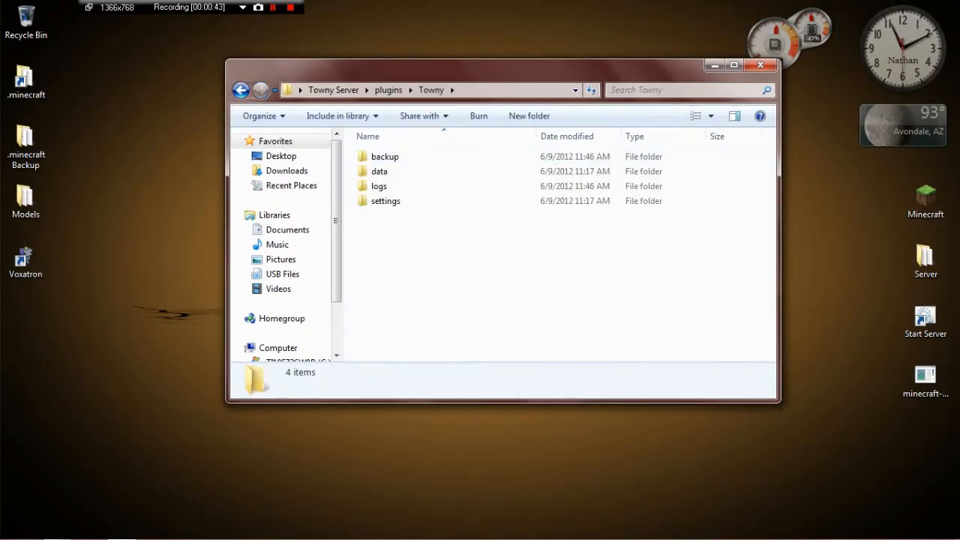
double_click(385, 201)
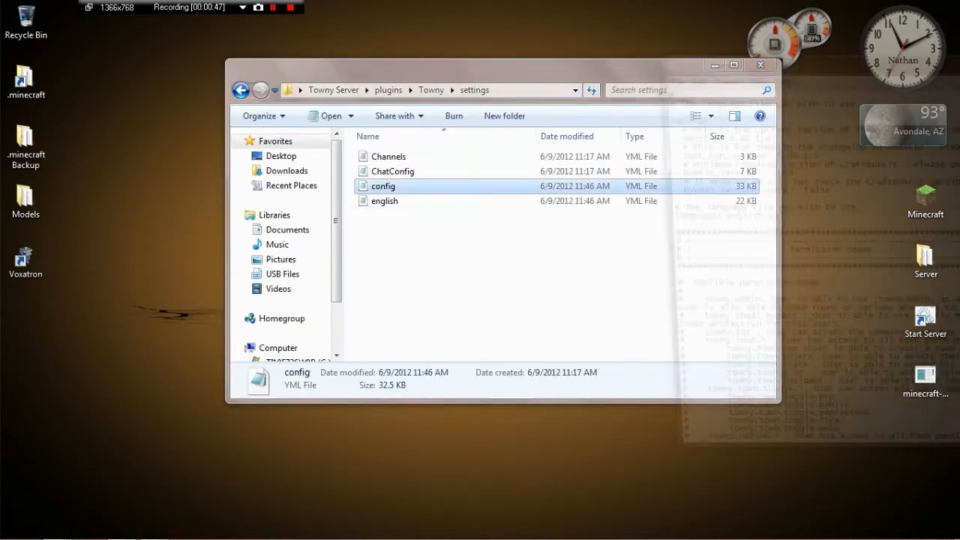
double_click(381, 186)
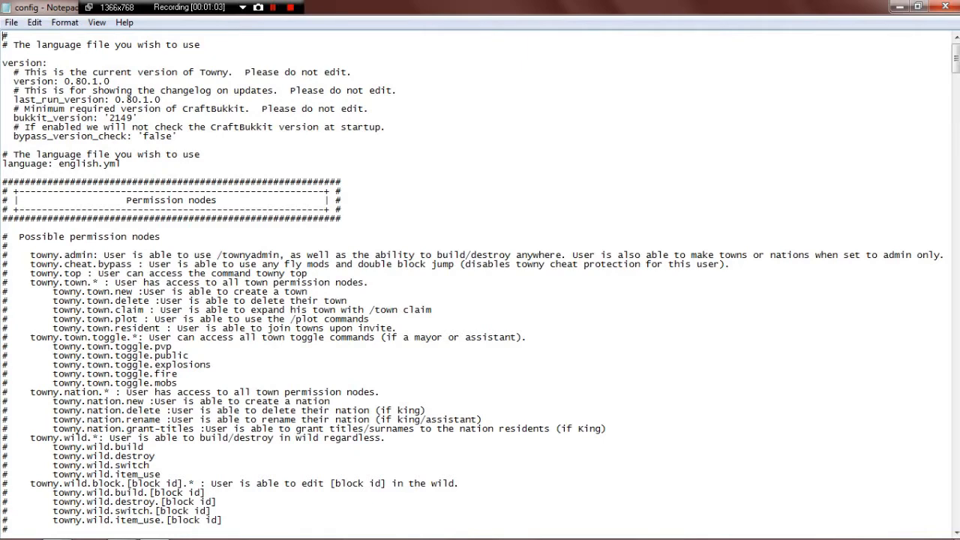
scroll("down", 3)
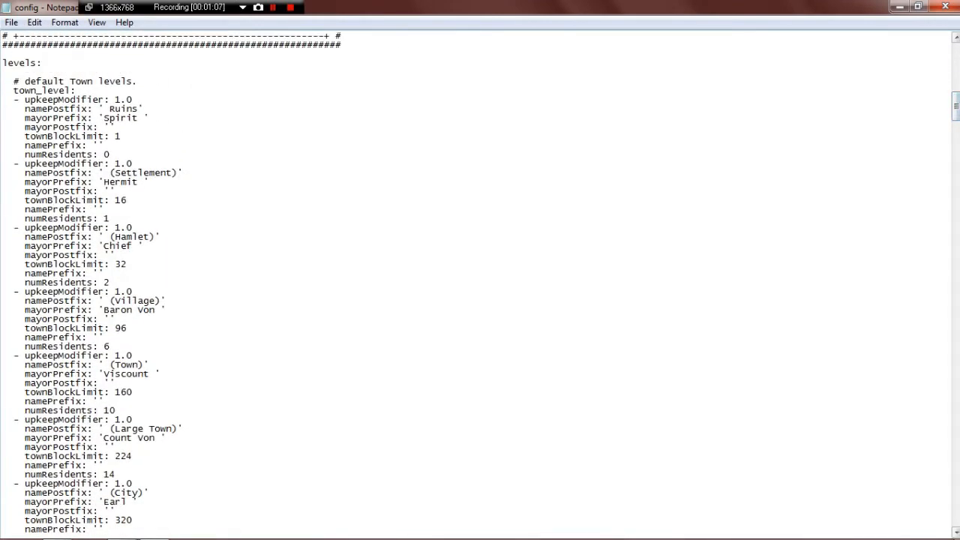
scroll("down", 3)
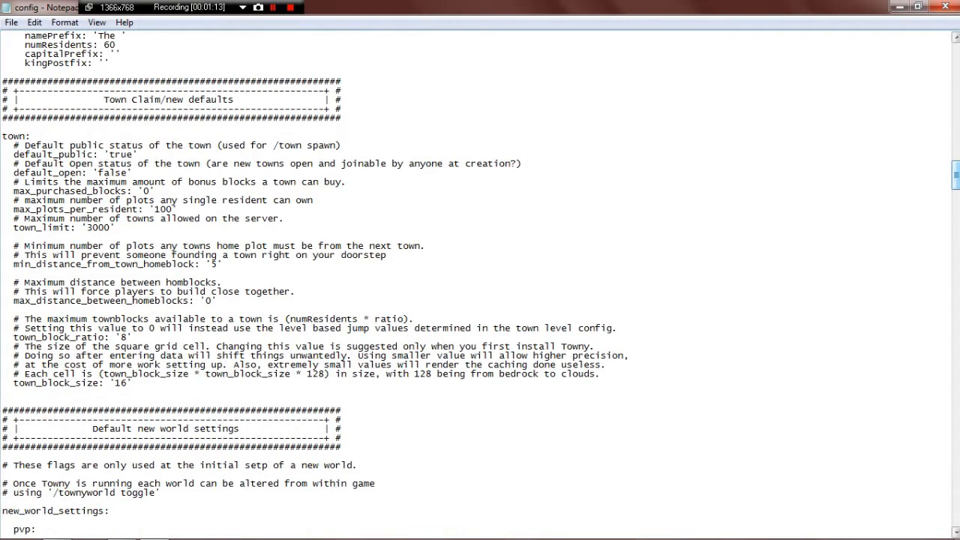
scroll("down", 3)
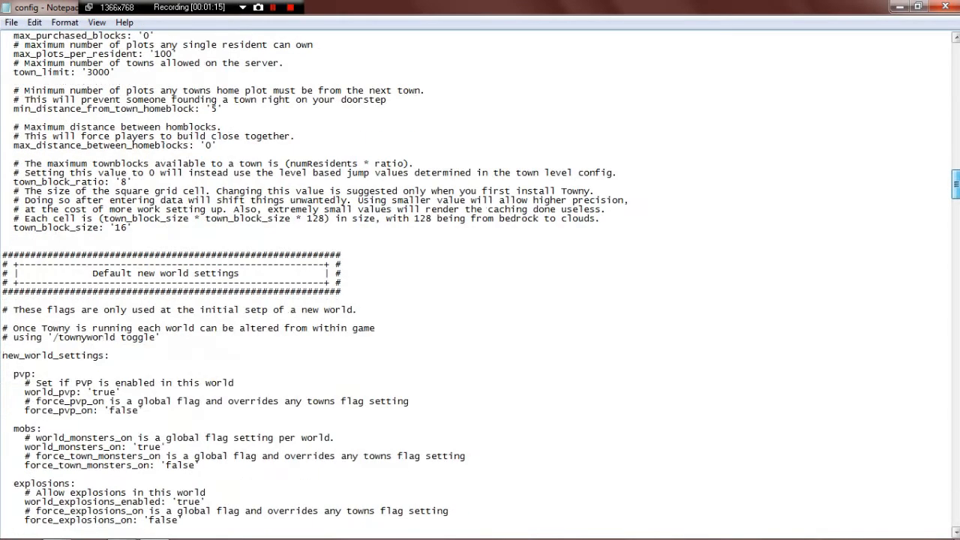
scroll("down", 3)
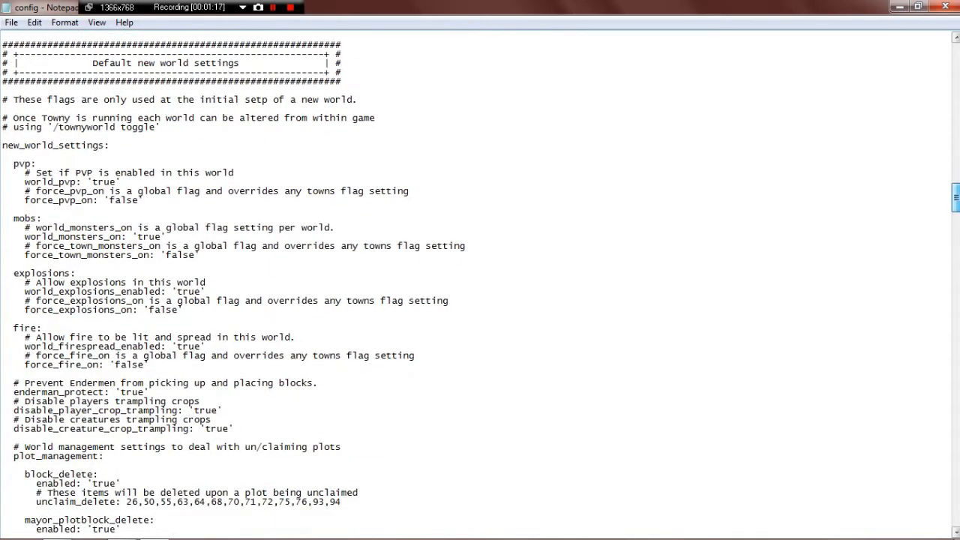
scroll("down", 3)
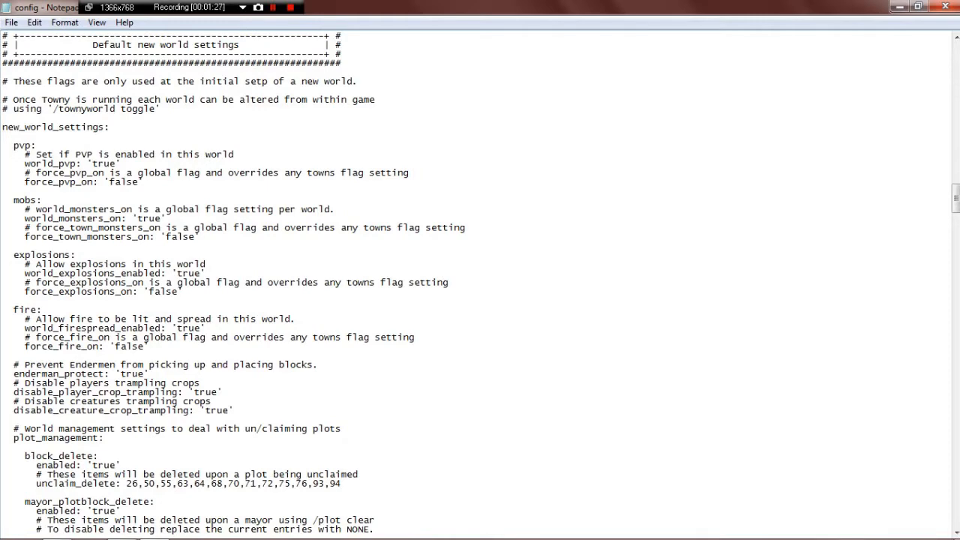
scroll("down", 3)
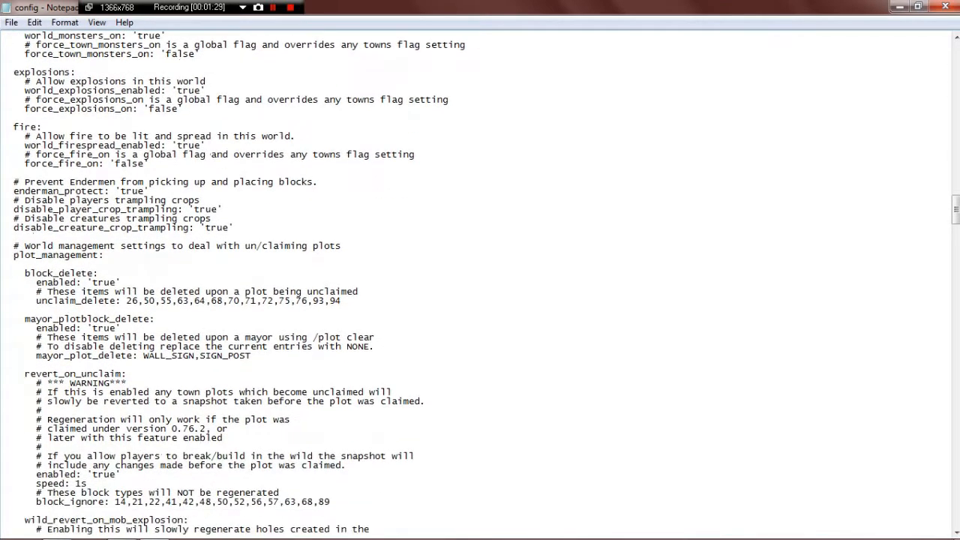
scroll("down", 3)
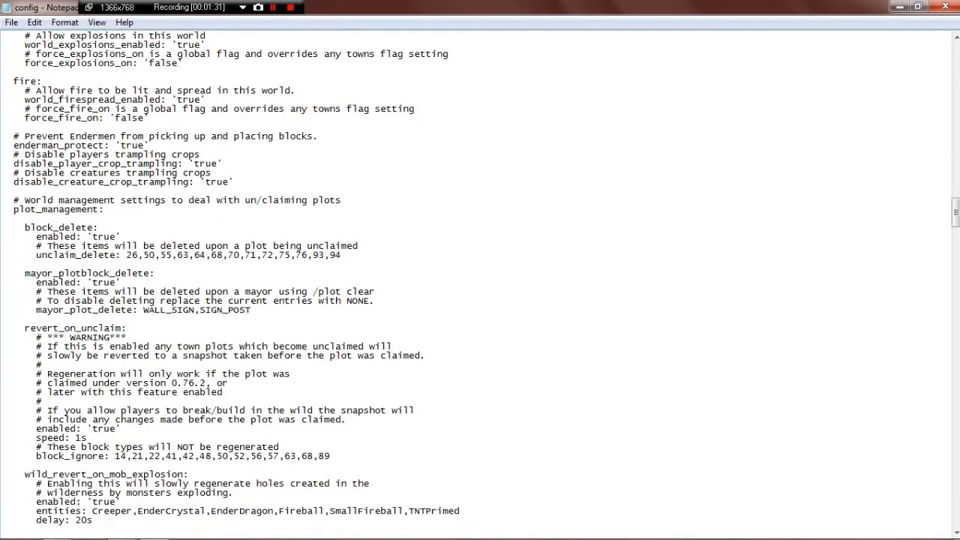
scroll("down", 3)
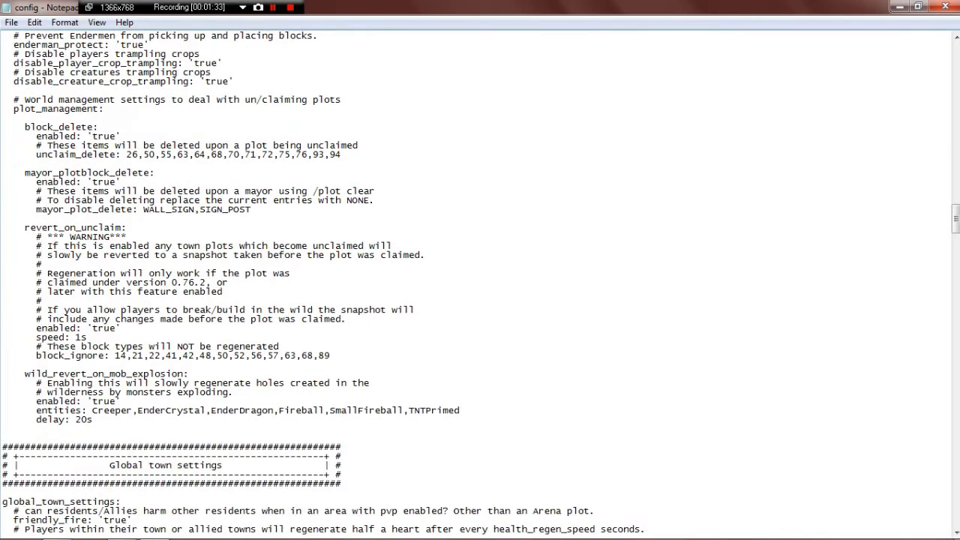
scroll("down", 3)
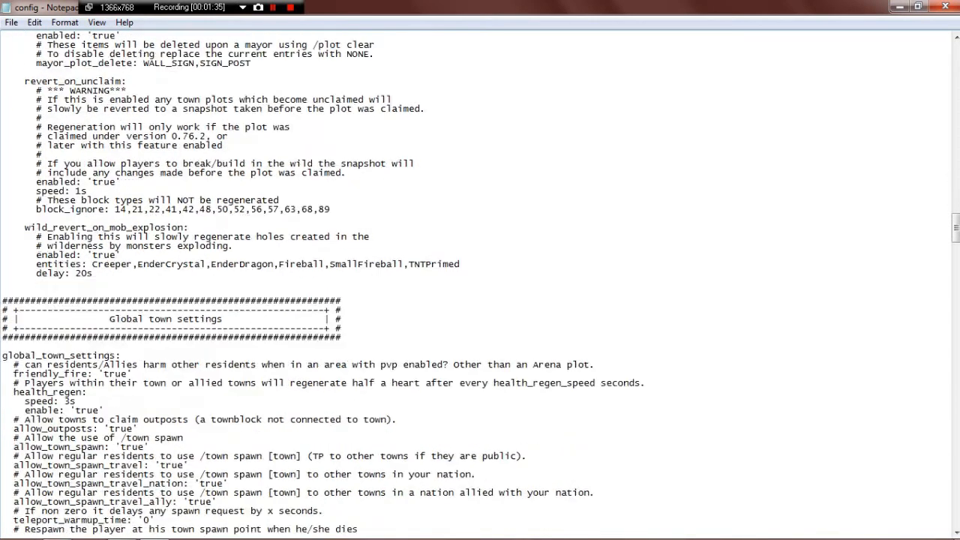
scroll("down", 3)
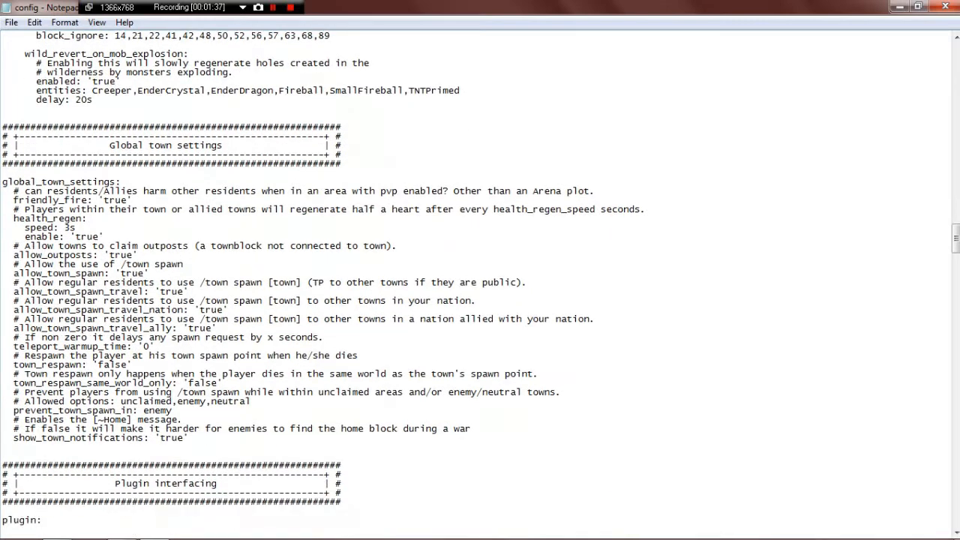
scroll("down", 3)
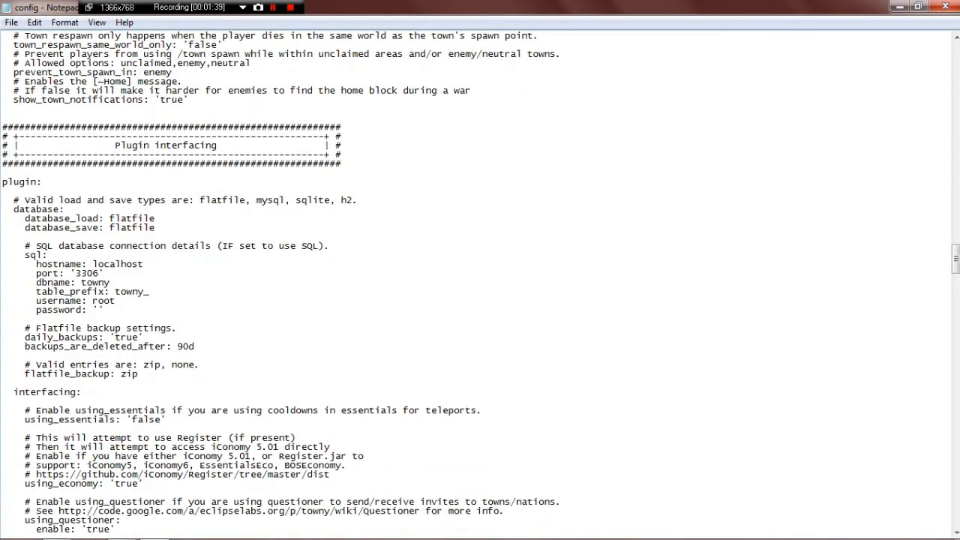
scroll("down", 3)
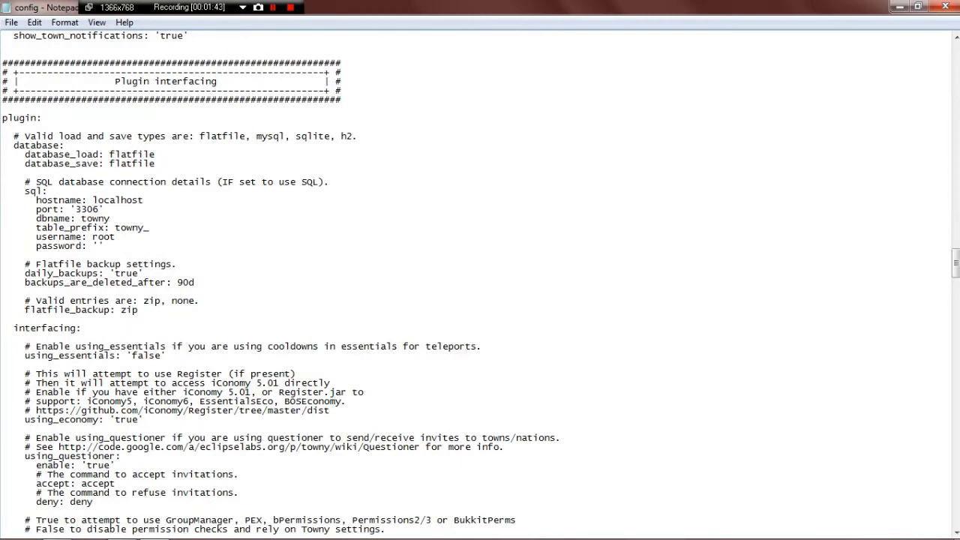
scroll("down", 3)
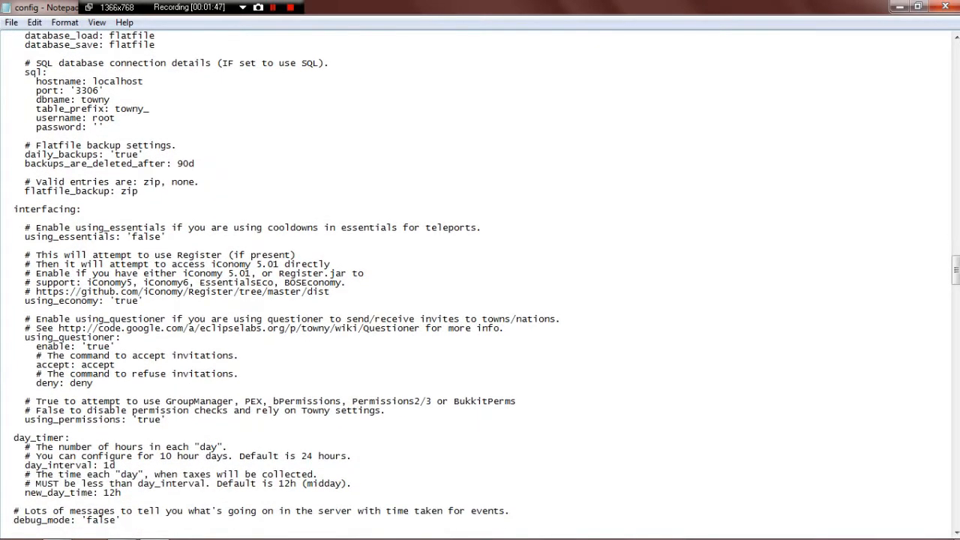
scroll("down", 3)
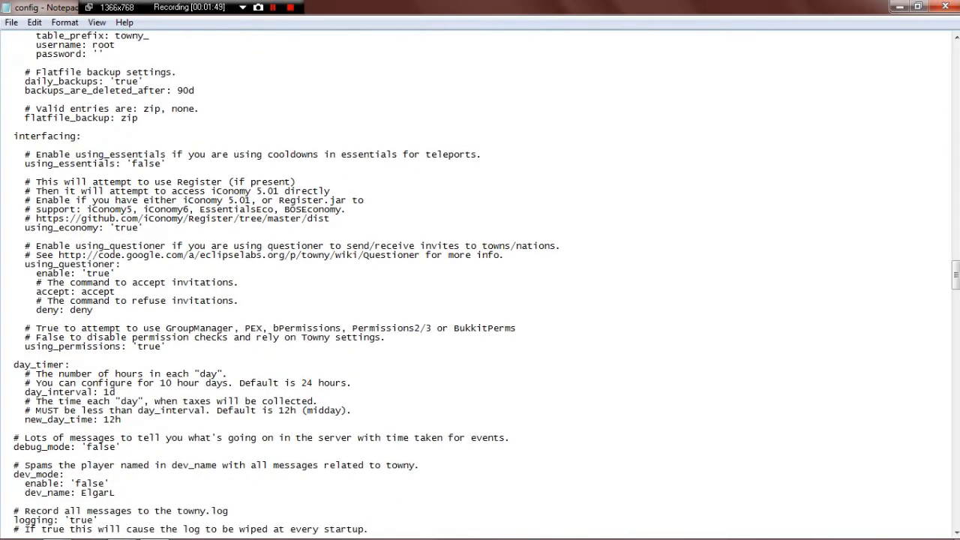
double_click(126, 228)
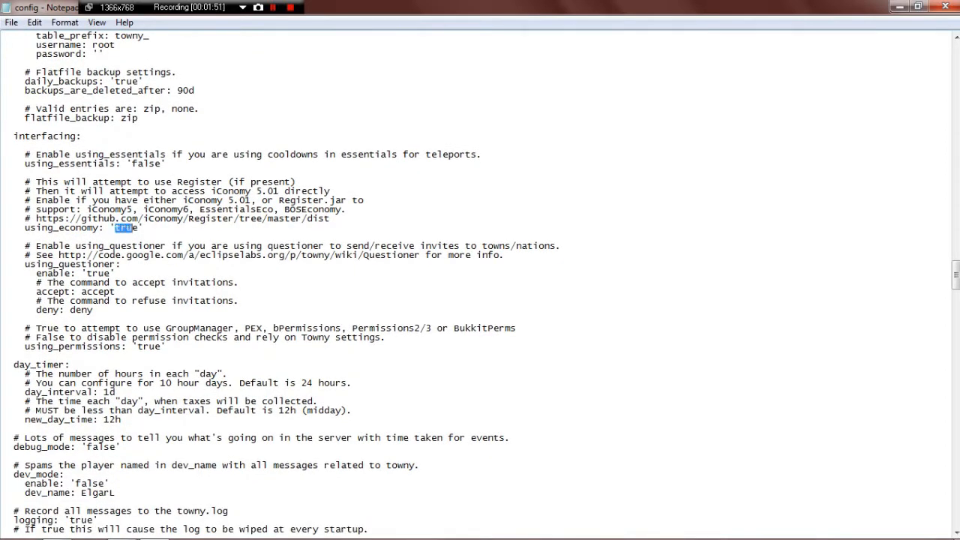
type("fals")
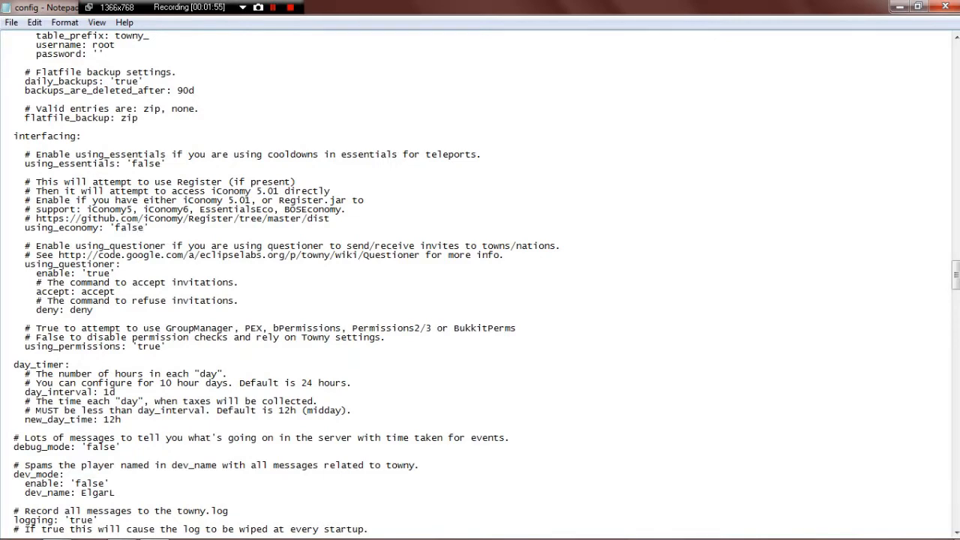
scroll("down", 3)
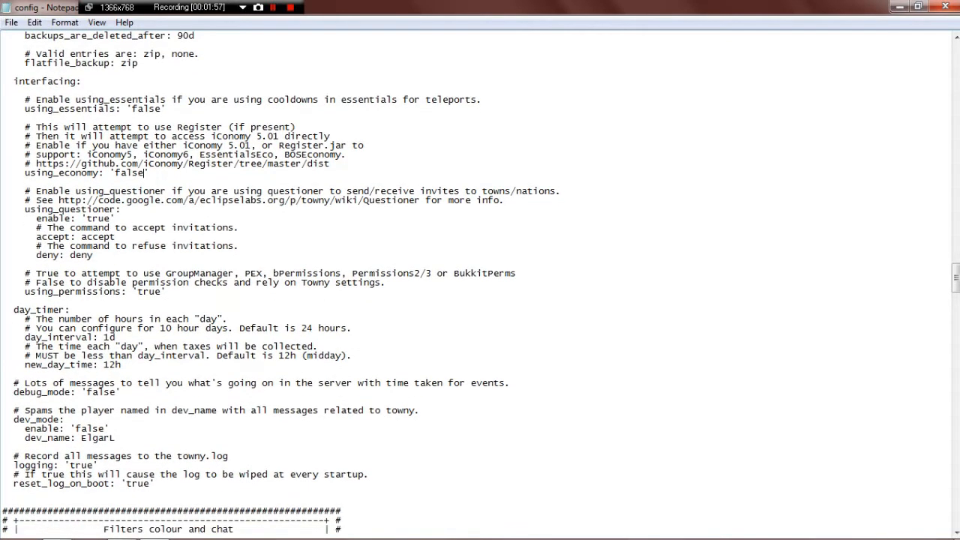
scroll("down", 3)
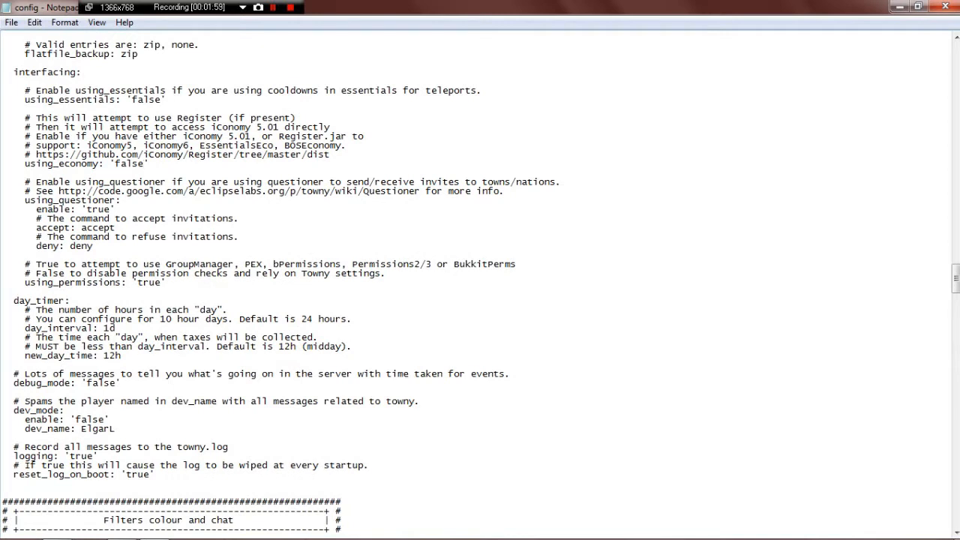
double_click(150, 282)
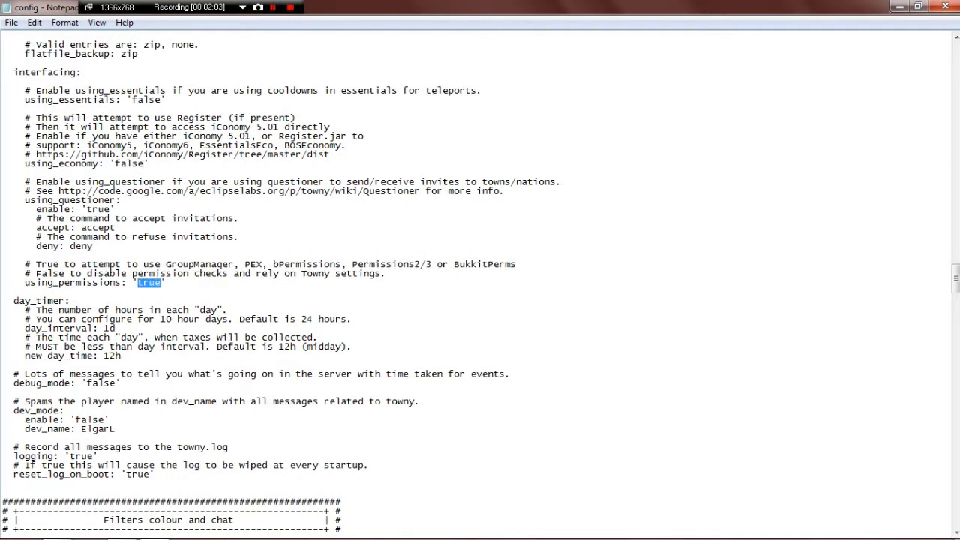
type("false")
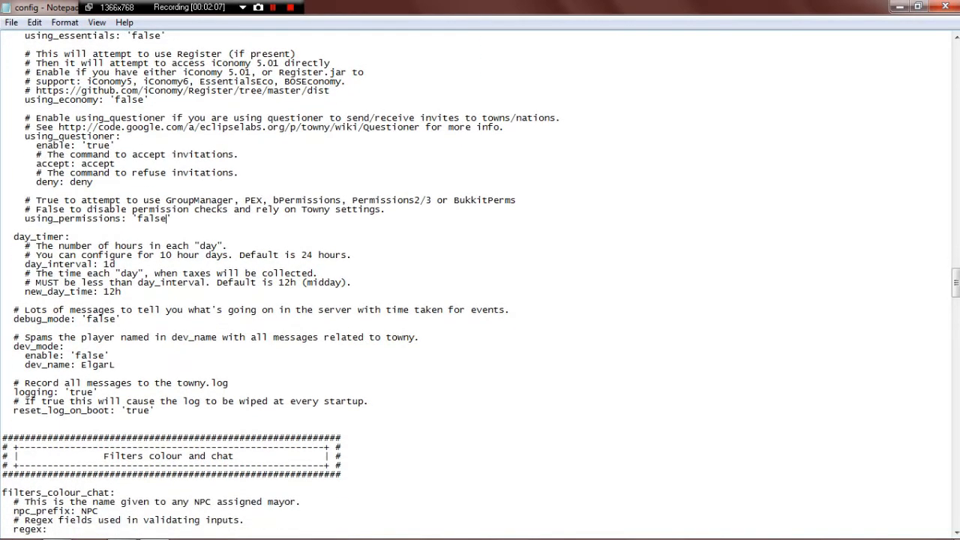
scroll("down", 3)
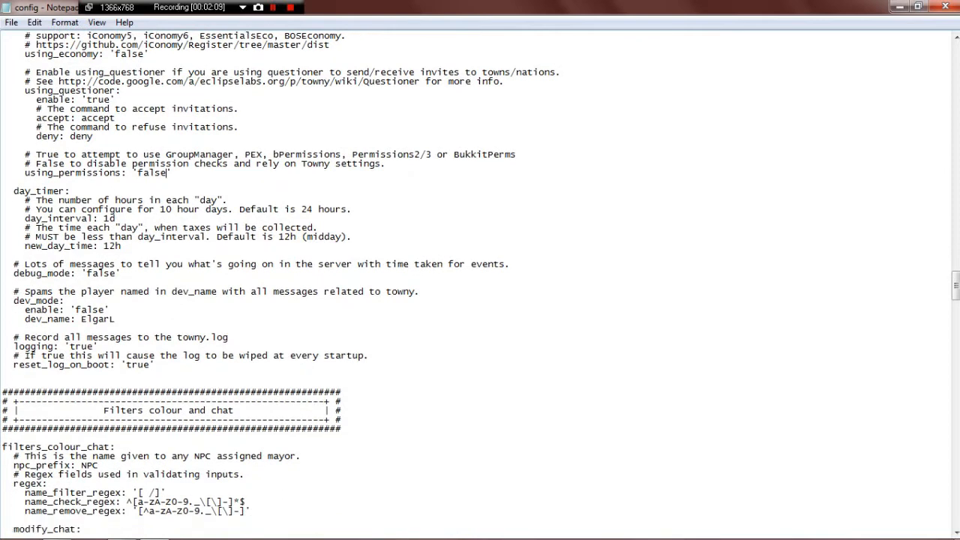
scroll("down", 3)
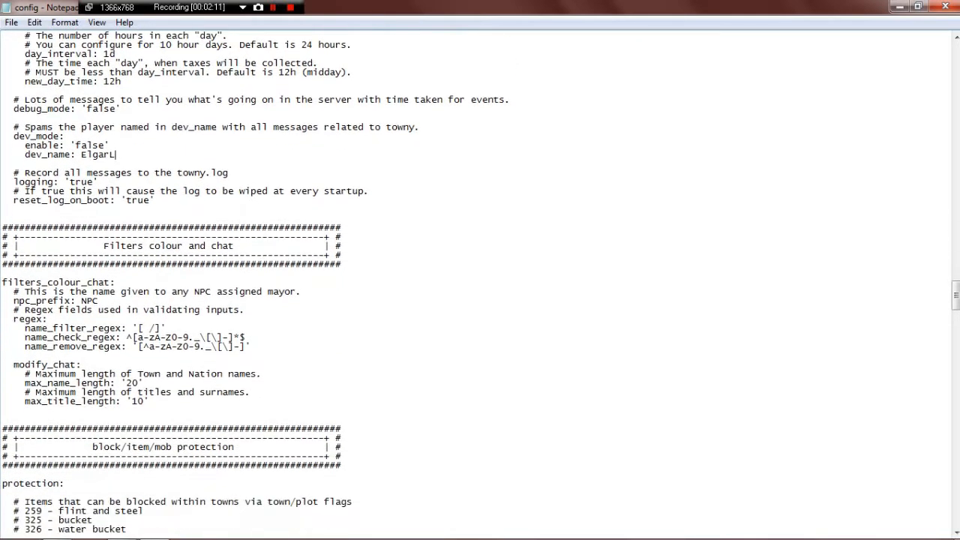
scroll("down", 3)
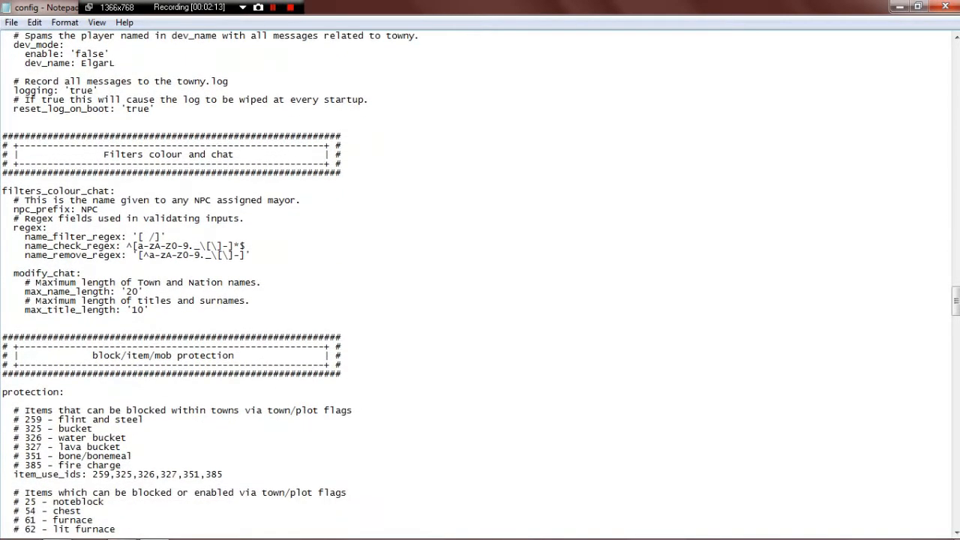
scroll("down", 3)
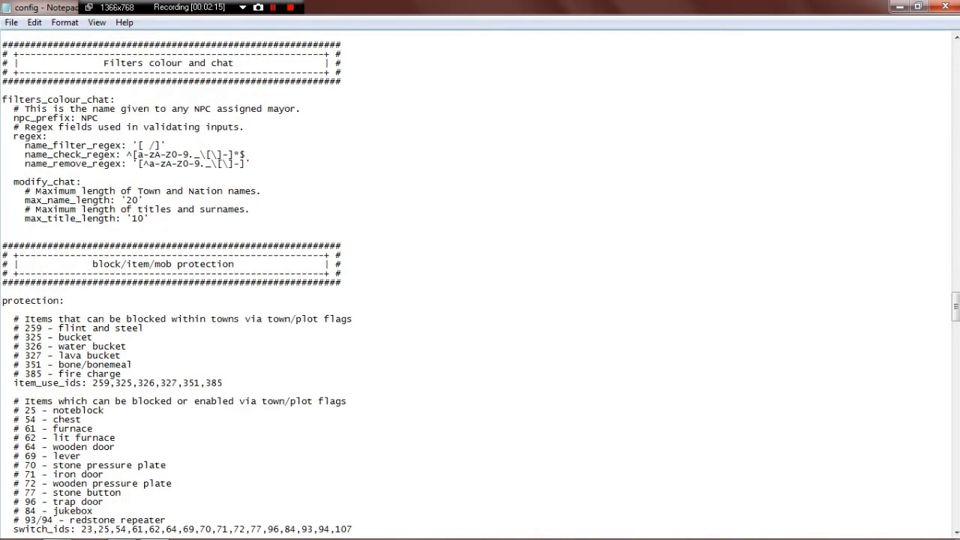
scroll("down", 3)
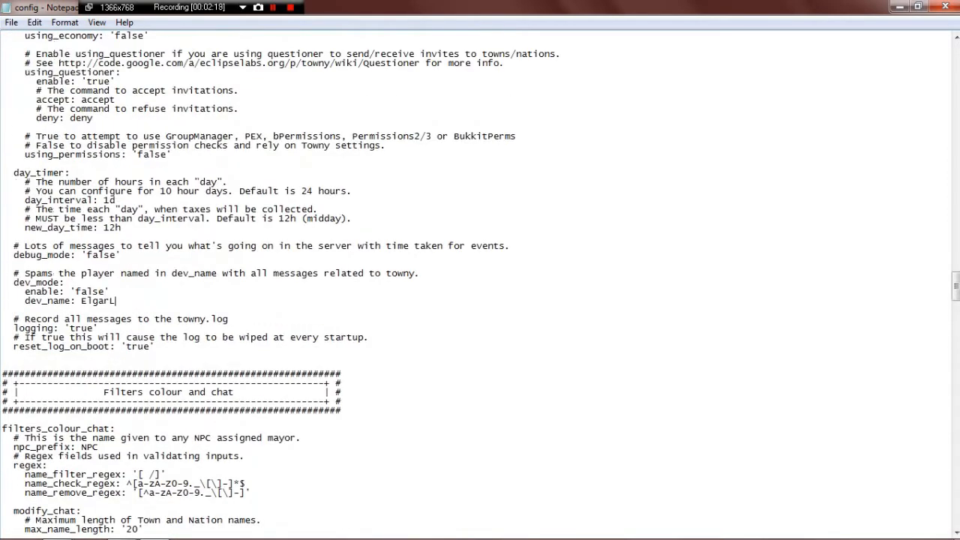
Step: Replace the unclaimed zone build, destroy, item_use and switch 'false' values with true
scroll("down", 3)
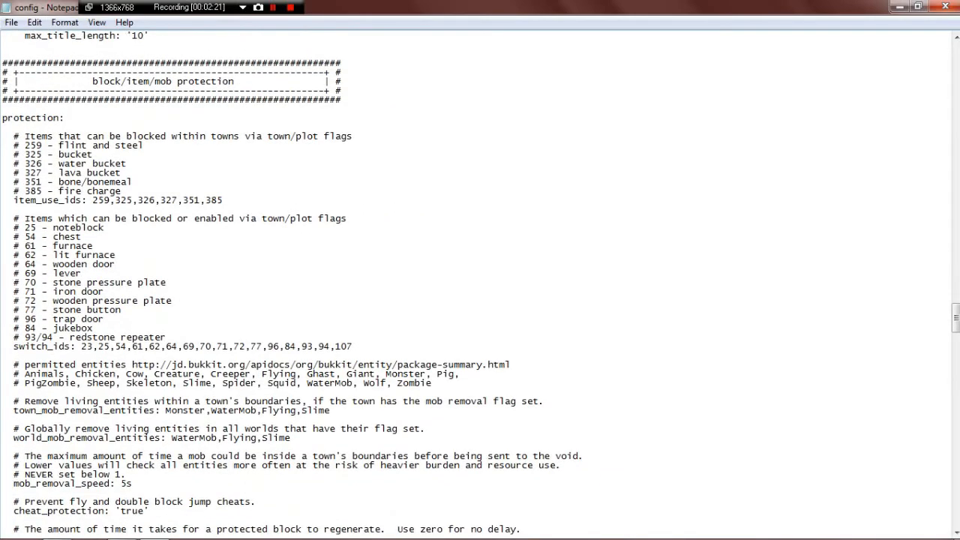
scroll("down", 3)
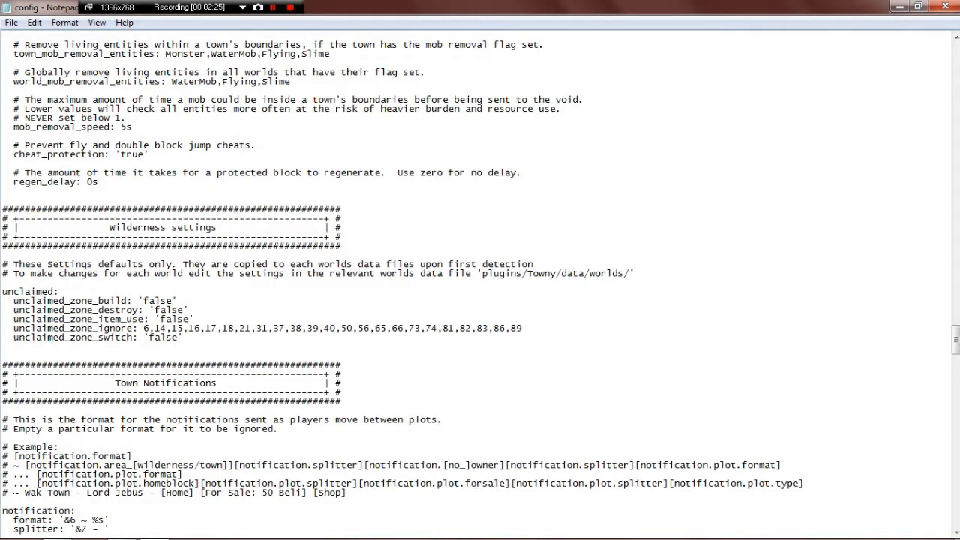
double_click(154, 300)
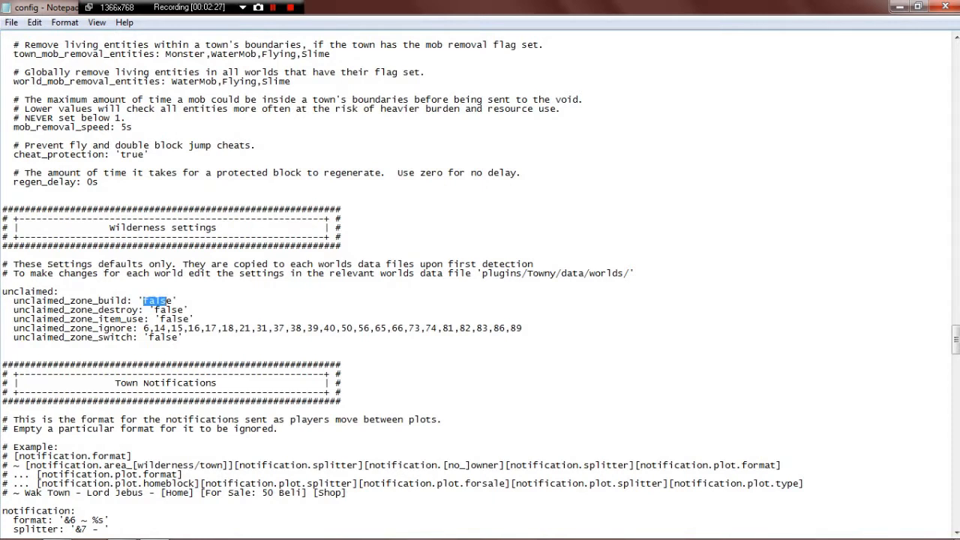
type("true")
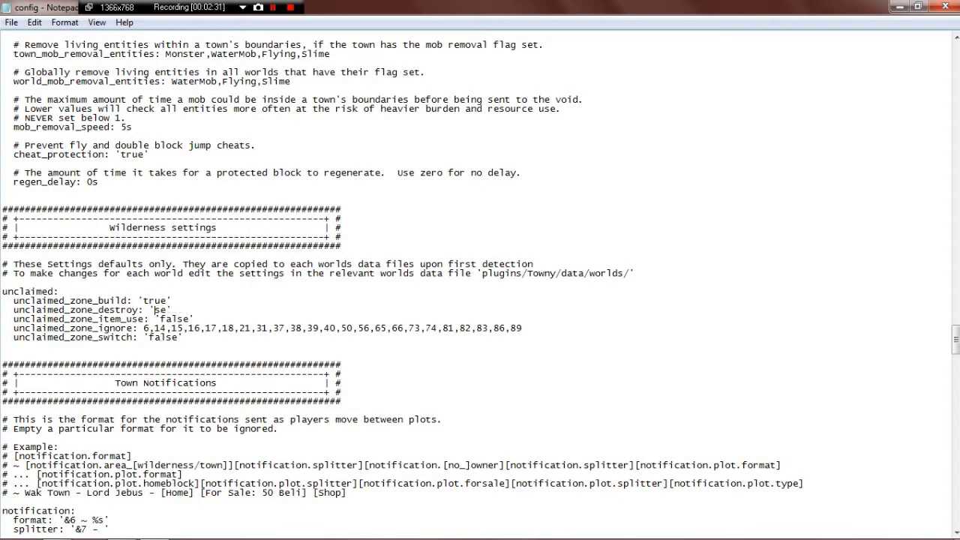
type("true")
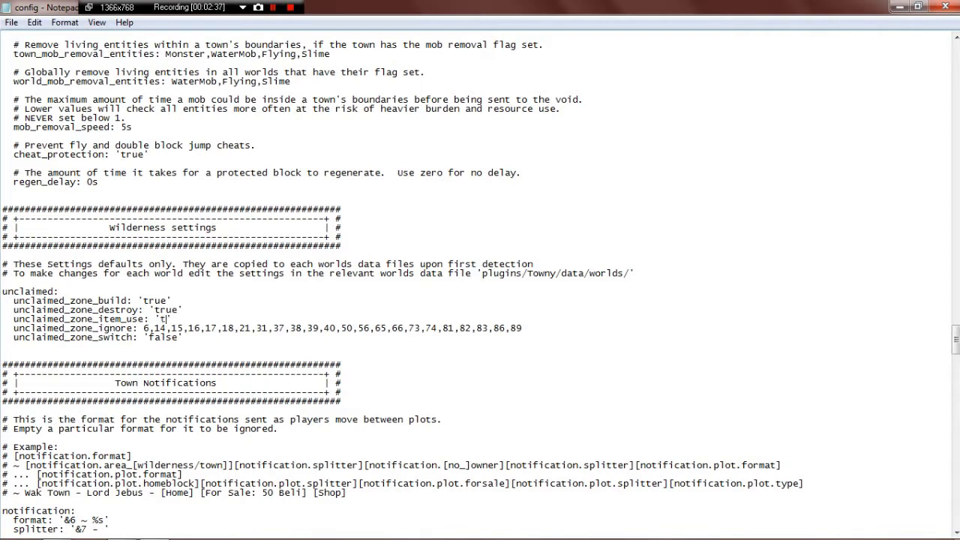
type("rue")
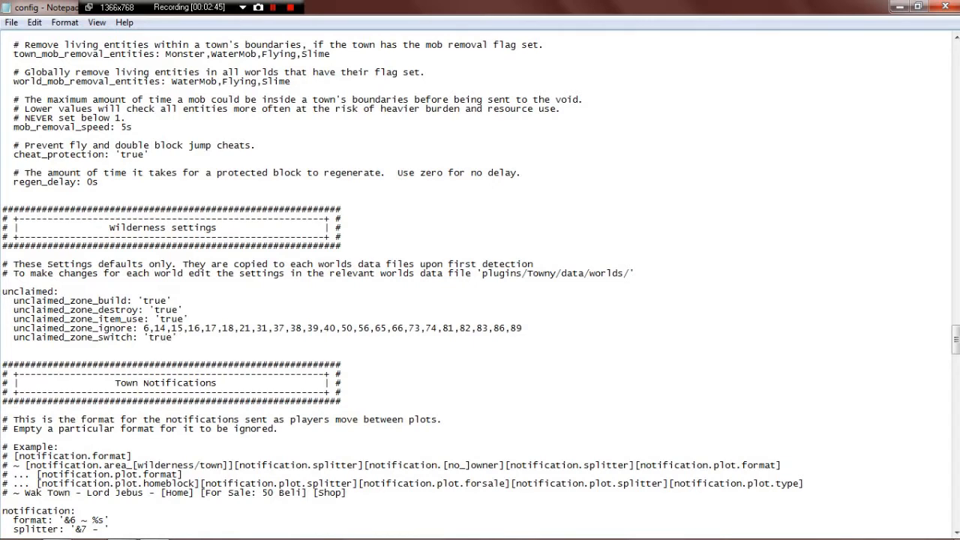
scroll("down", 3)
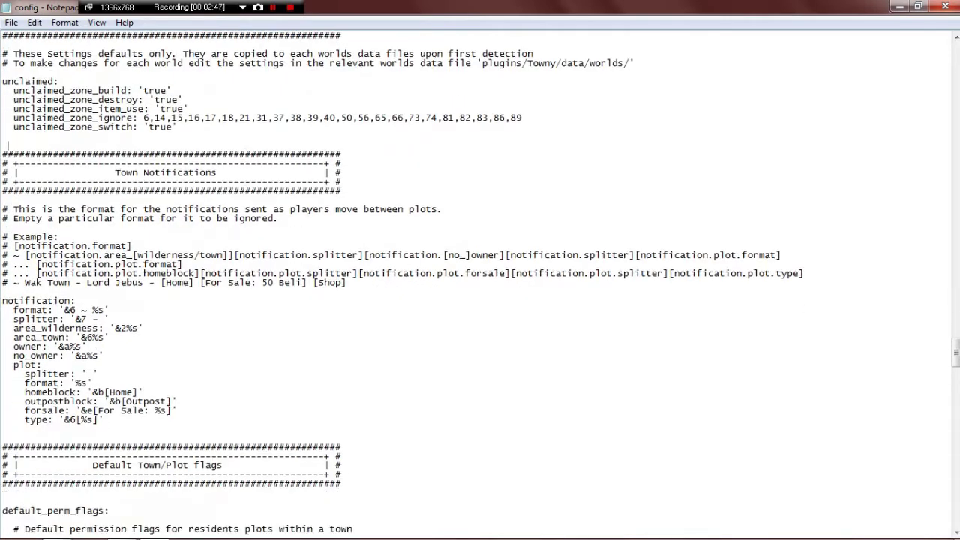
scroll("down", 3)
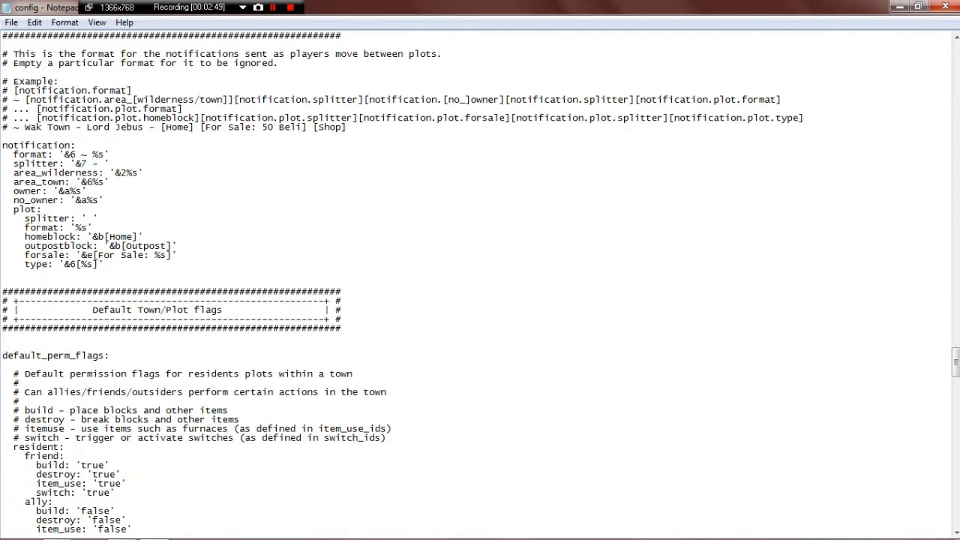
scroll("down", 3)
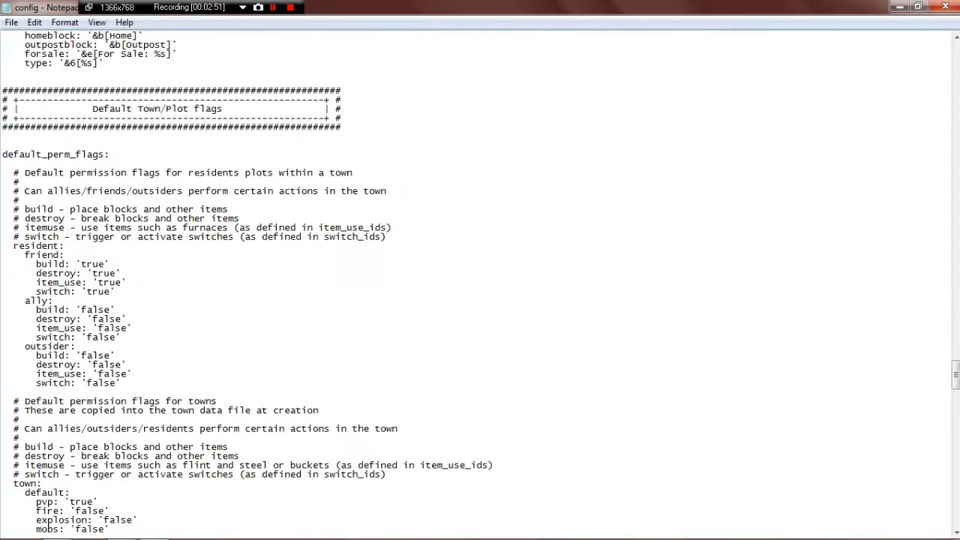
scroll("down", 3)
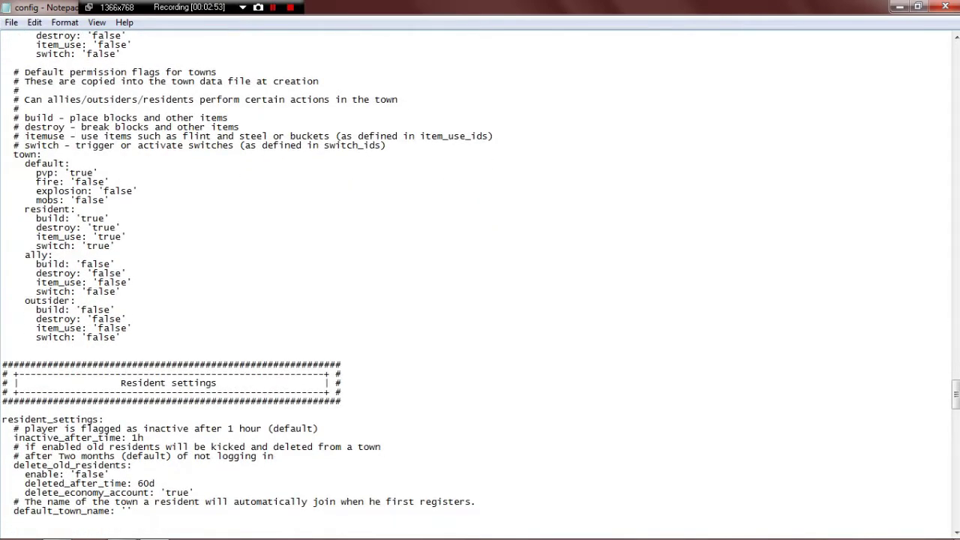
scroll("down", 3)
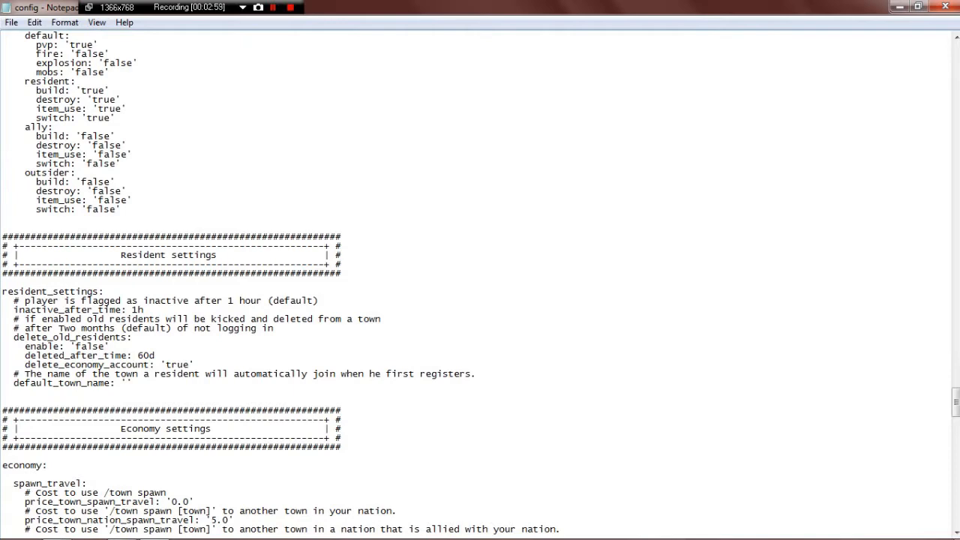
scroll("down", 3)
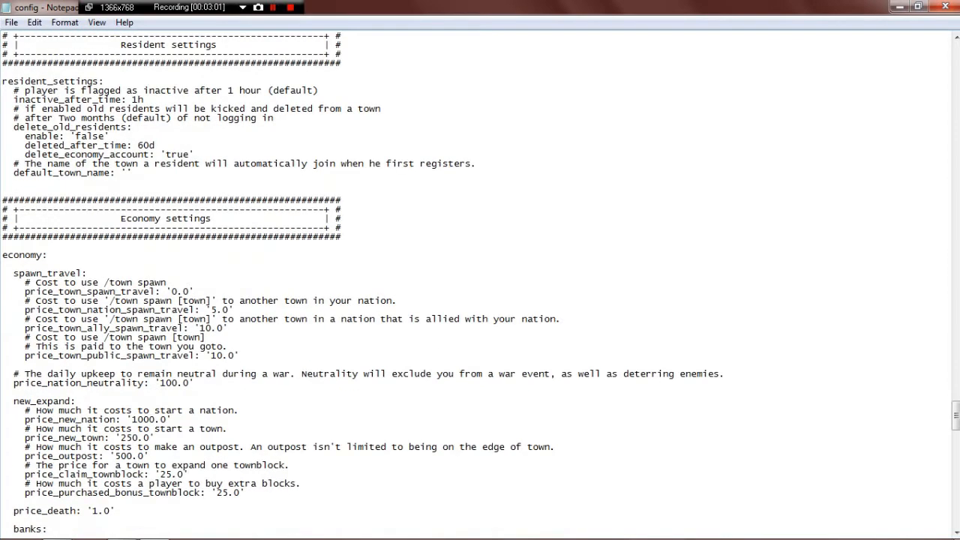
scroll("down", 3)
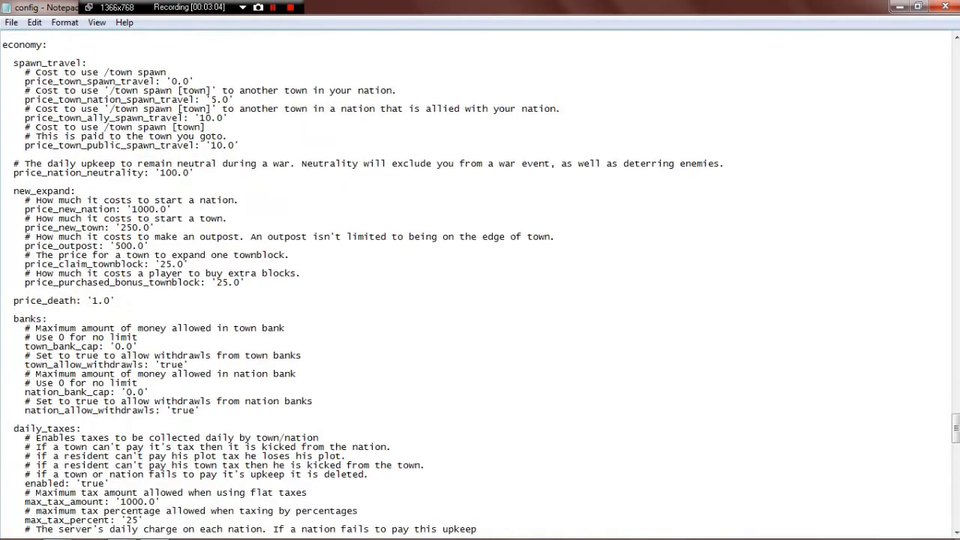
scroll("down", 3)
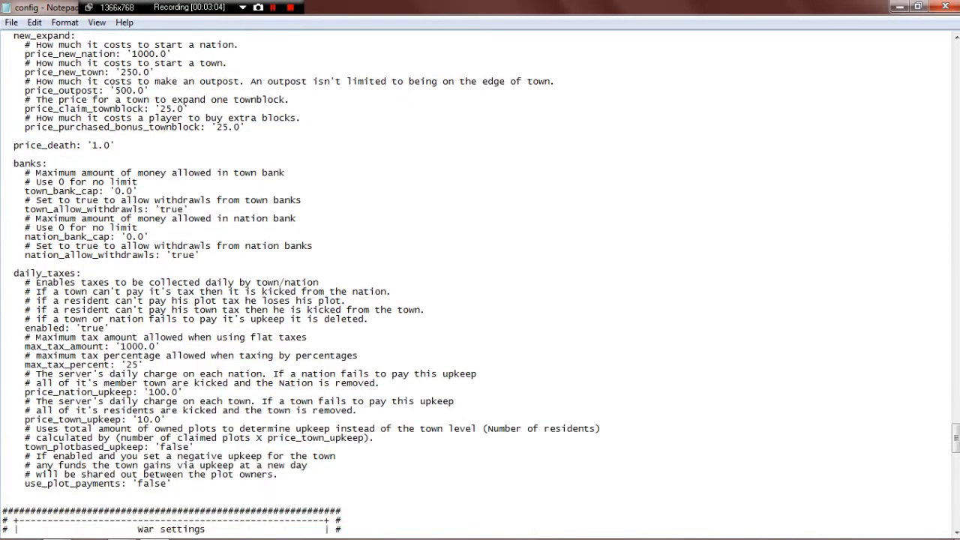
scroll("down", 3)
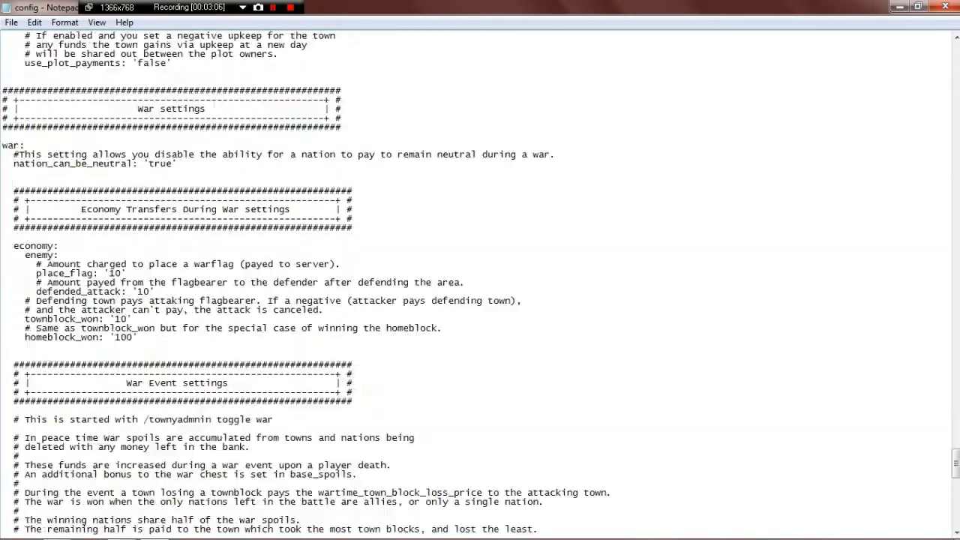
scroll("down", 3)
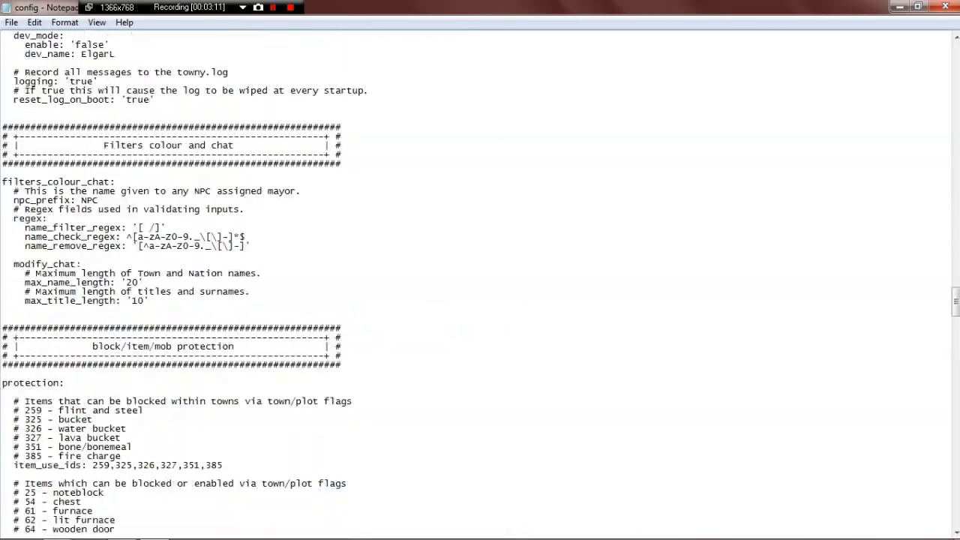
scroll("down", 3)
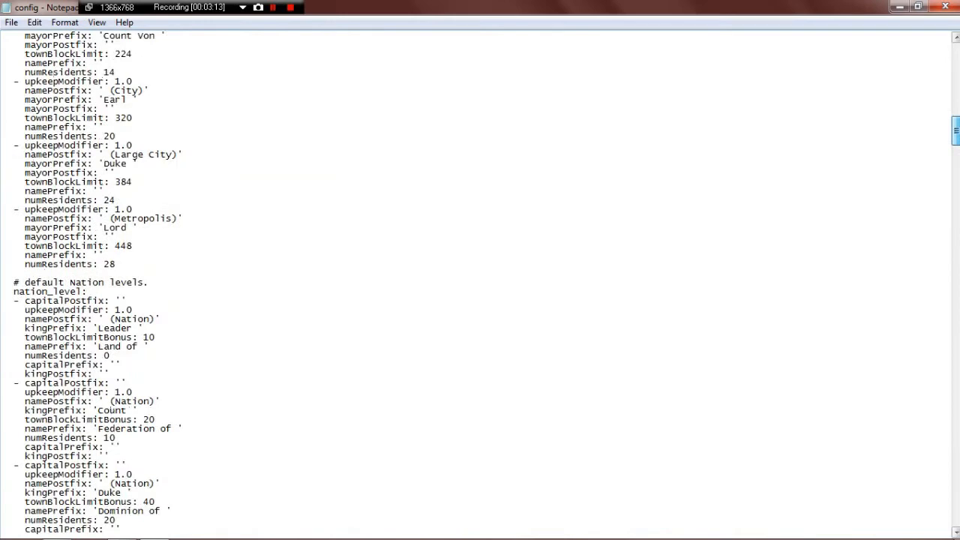
scroll("down", 3)
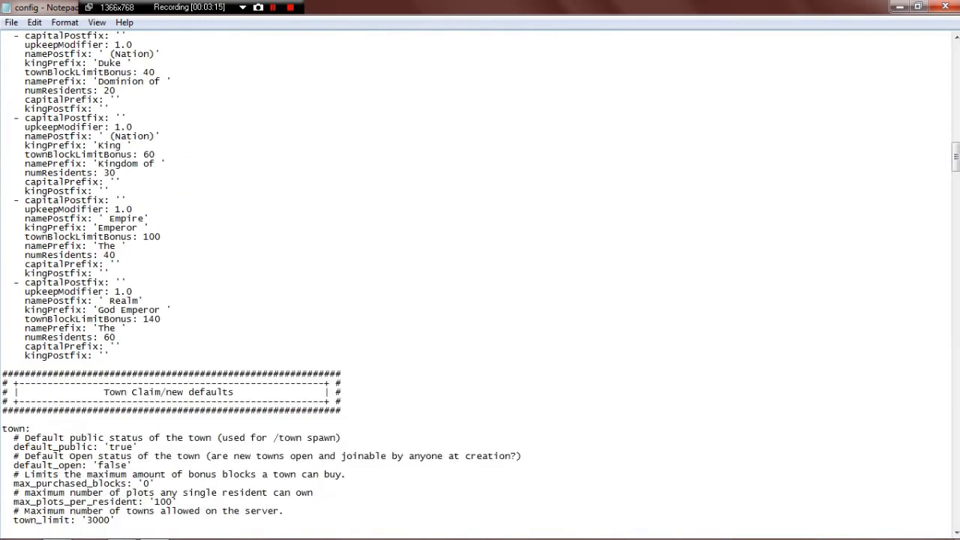
scroll("down", 3)
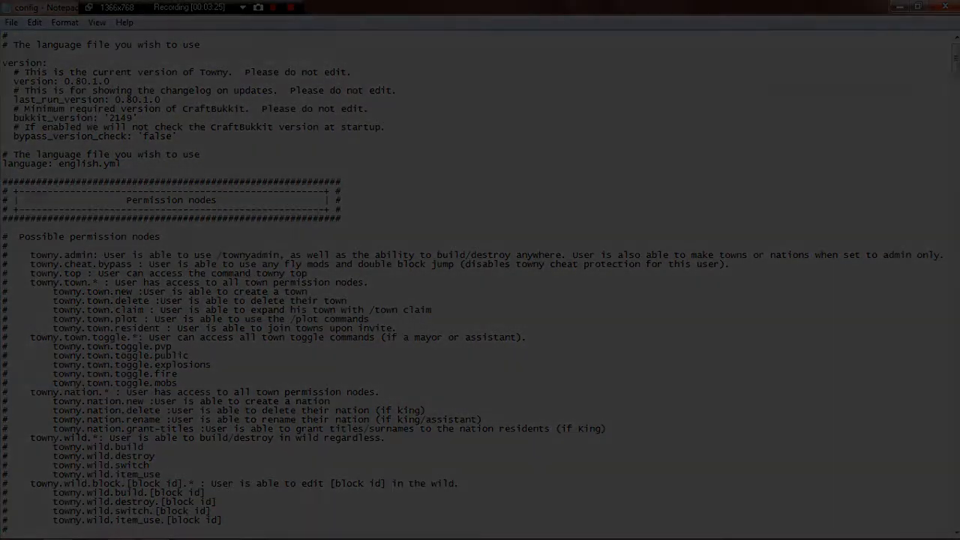
Step: Save and close config.yml, then open Channels.yml from Towny's settings folder
left_click(945, 6)
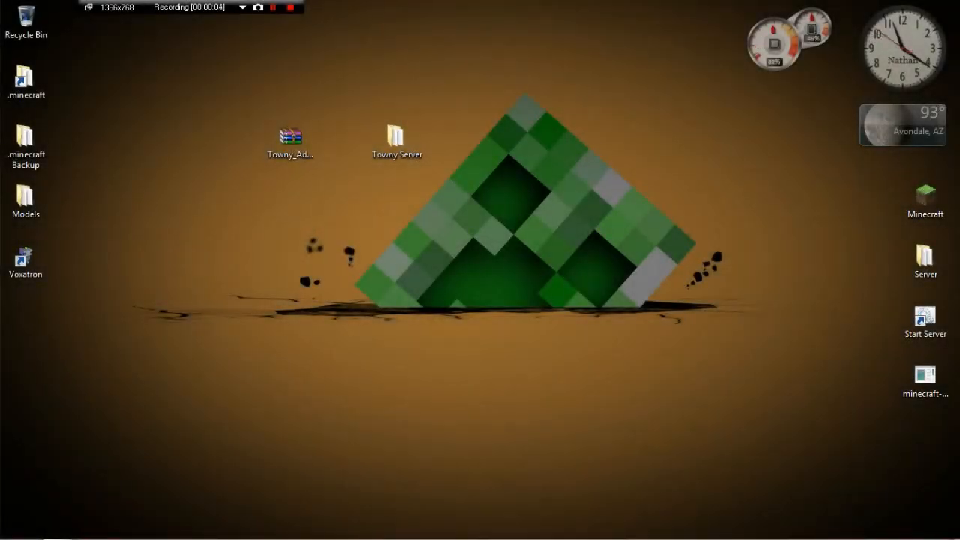
double_click(394, 132)
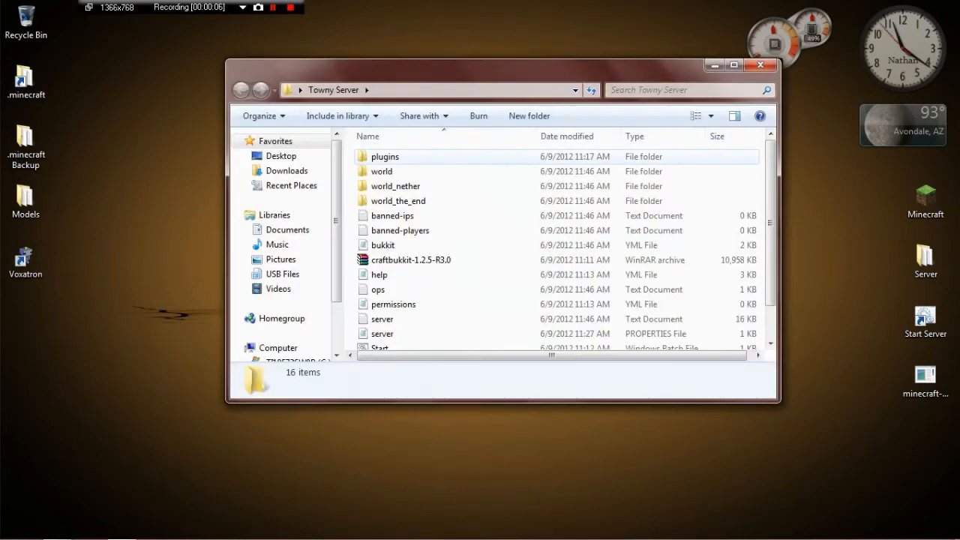
double_click(383, 156)
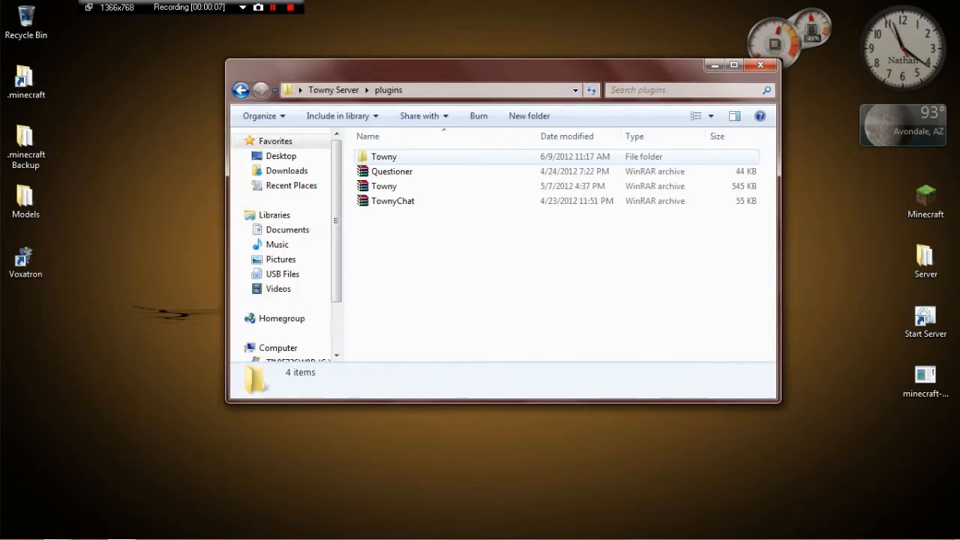
double_click(384, 156)
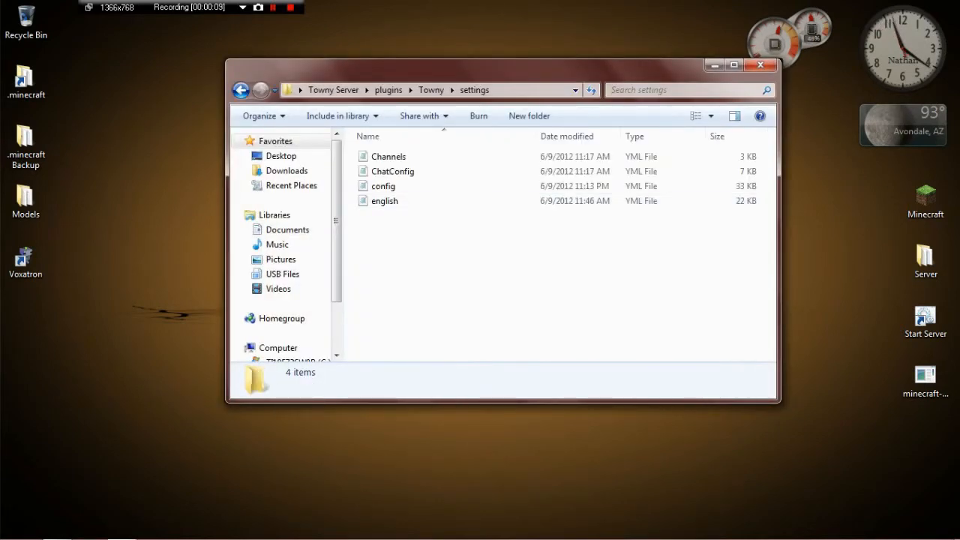
left_click(388, 156)
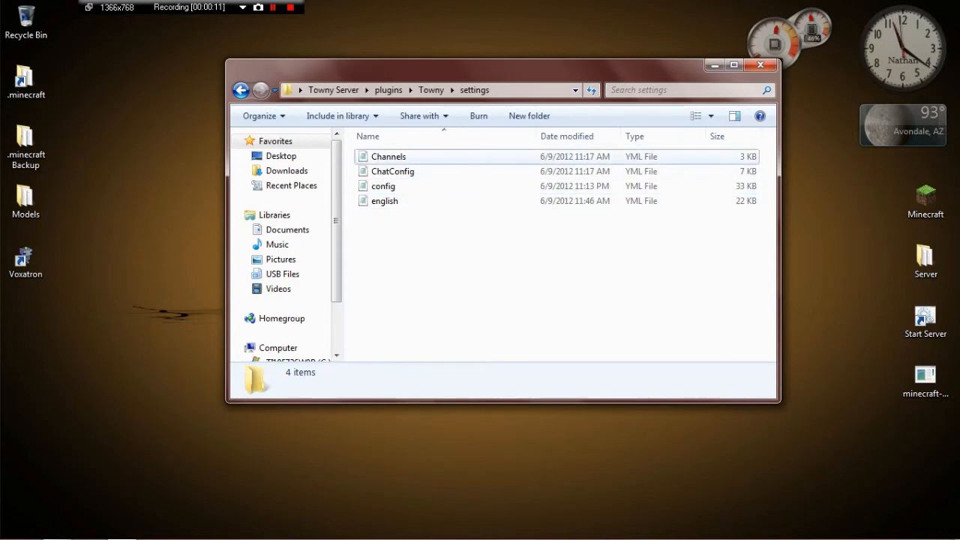
double_click(388, 156)
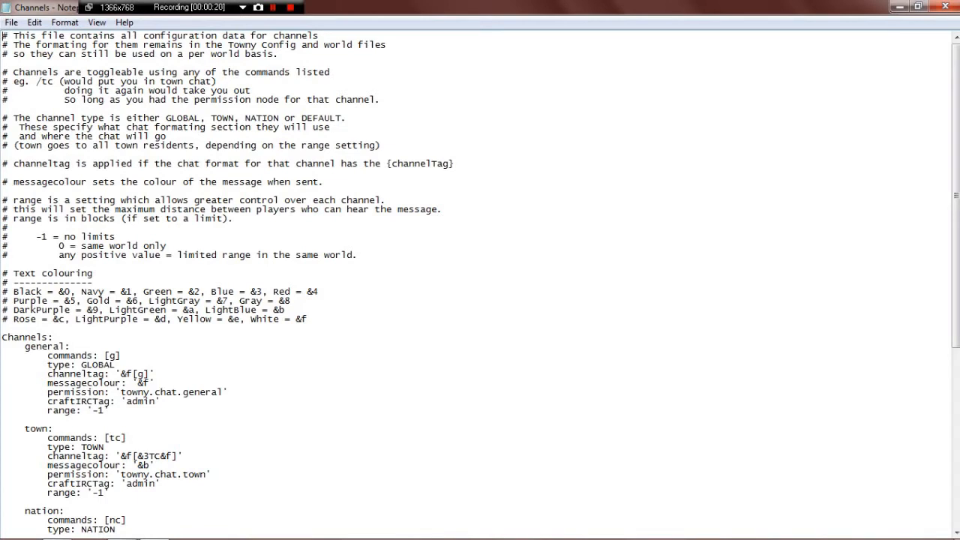
scroll("down", 3)
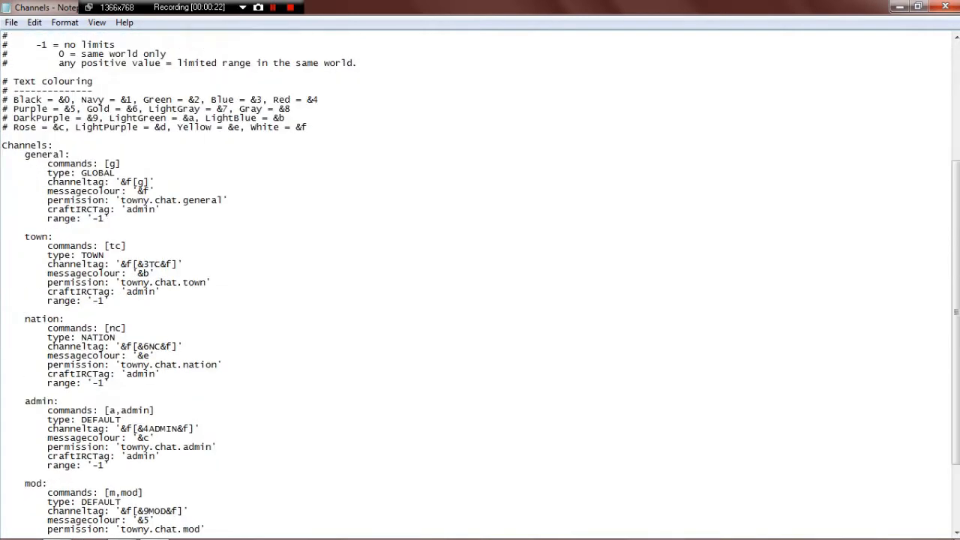
scroll("down", 3)
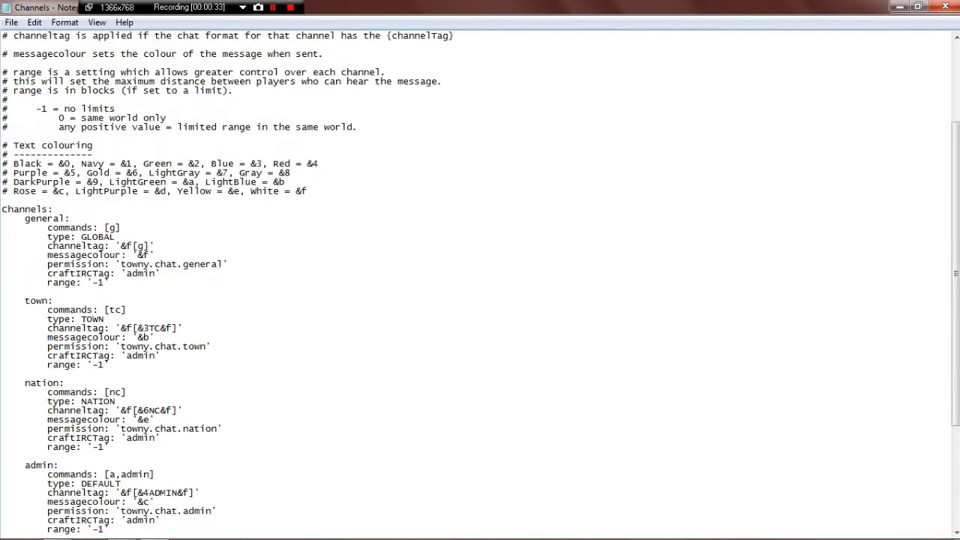
scroll("down", 3)
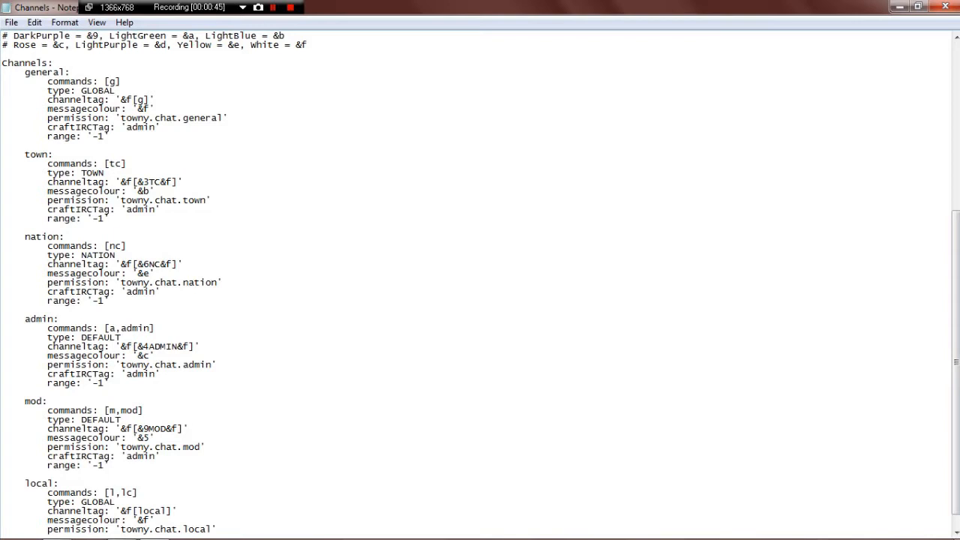
scroll("down", 3)
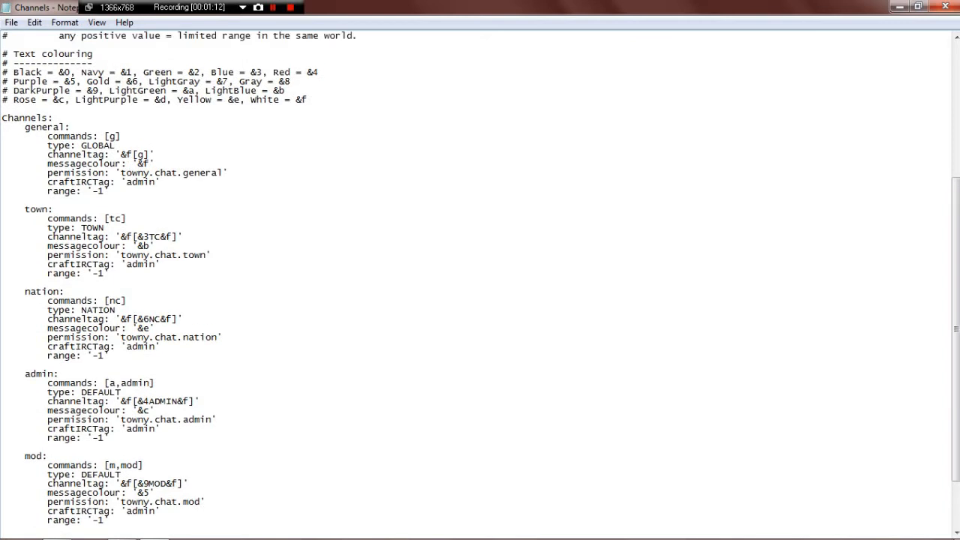
scroll("down", 3)
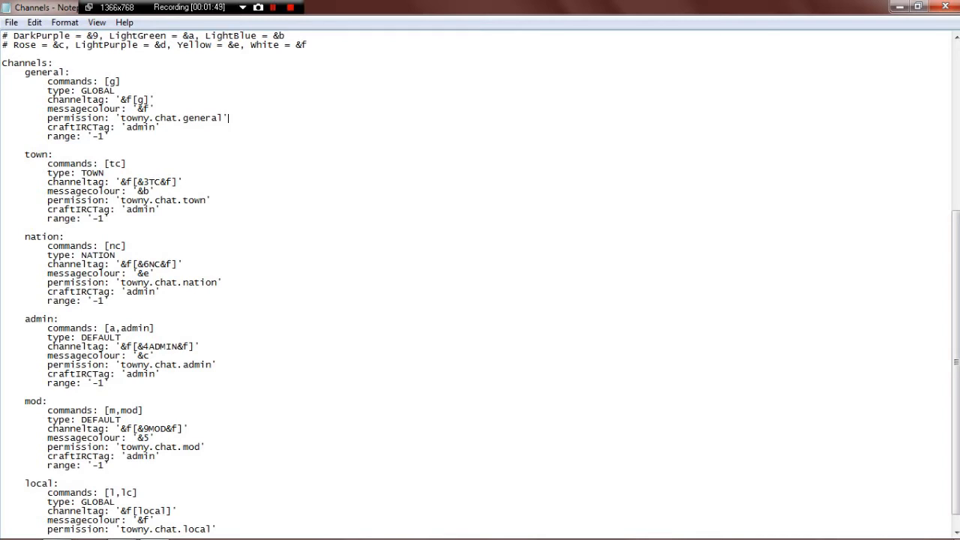
scroll("down", 3)
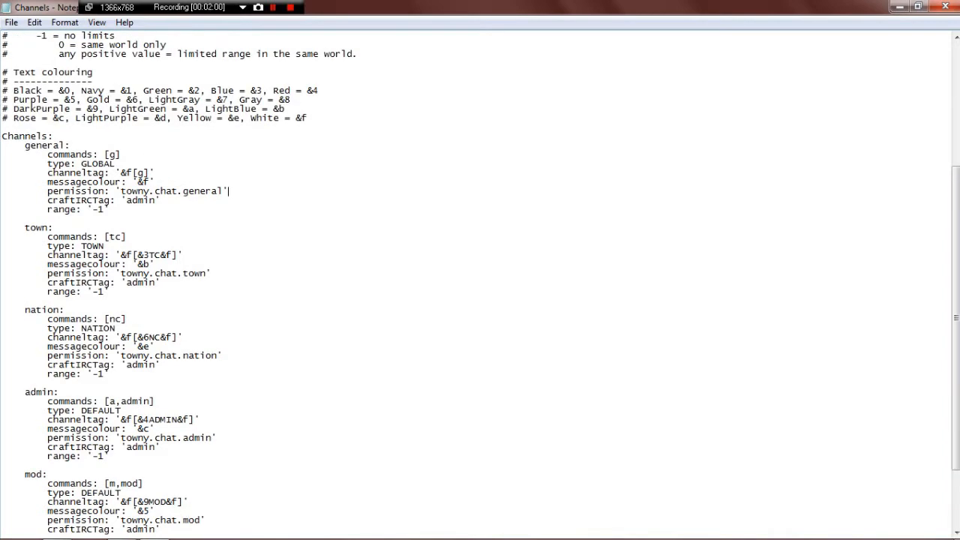
scroll("down", 3)
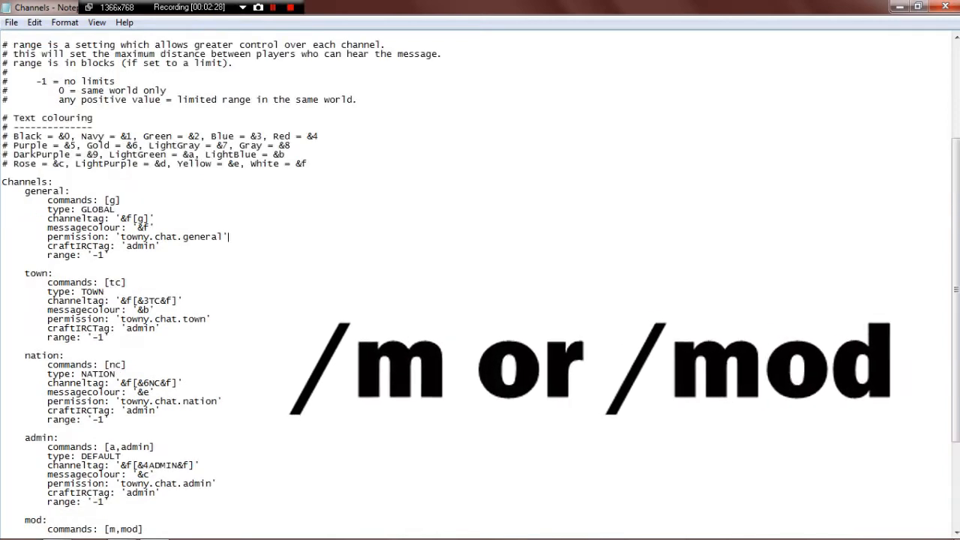
scroll("down", 3)
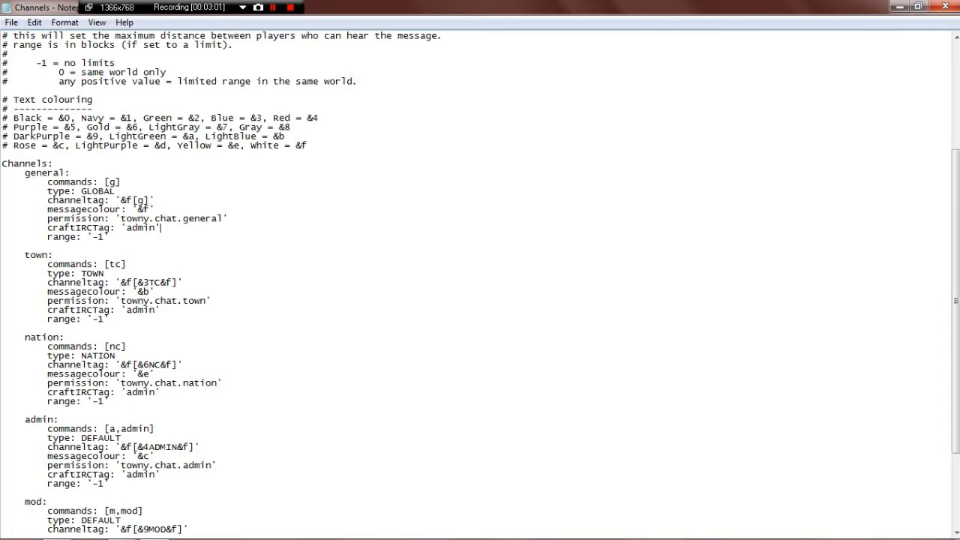
type("0")
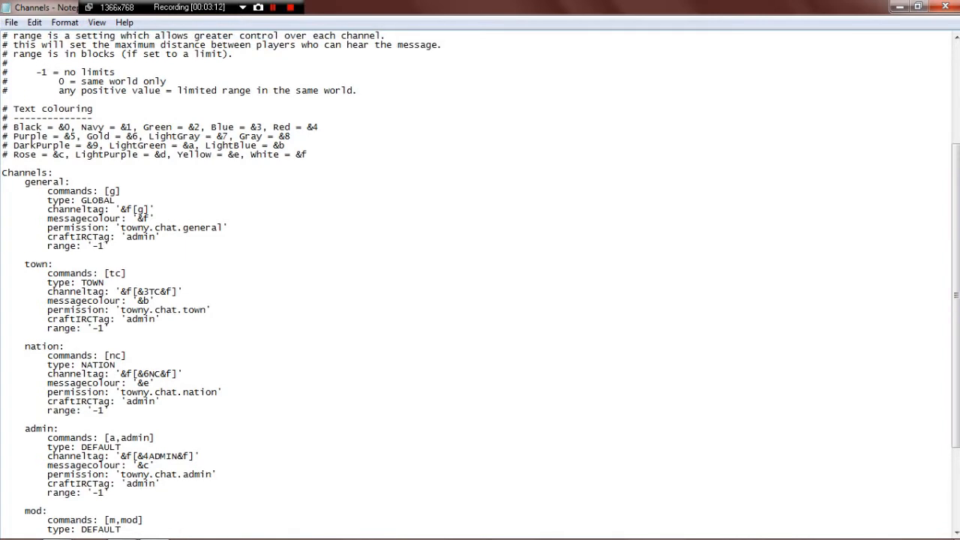
scroll("down", 3)
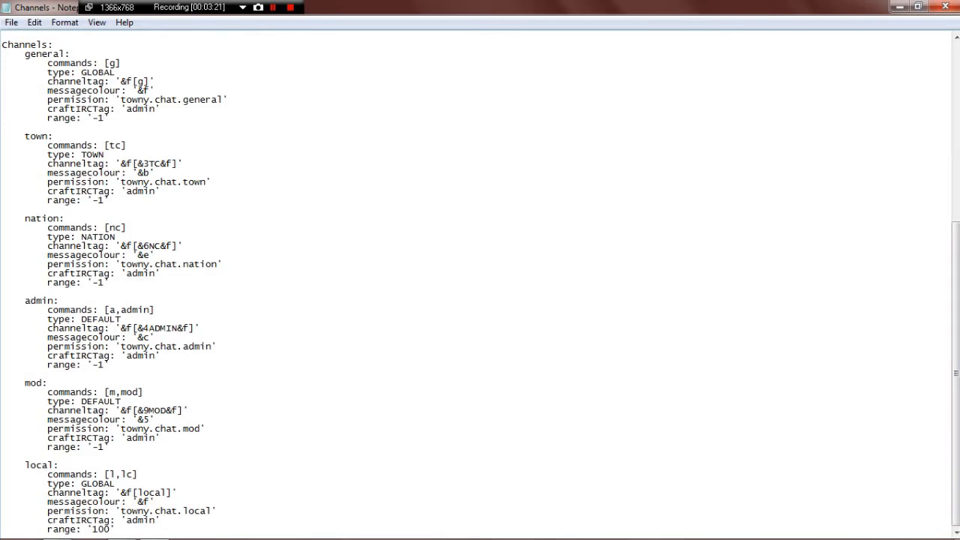
Step: Scroll back to the top of Channels.yml and close it
left_click(105, 117)
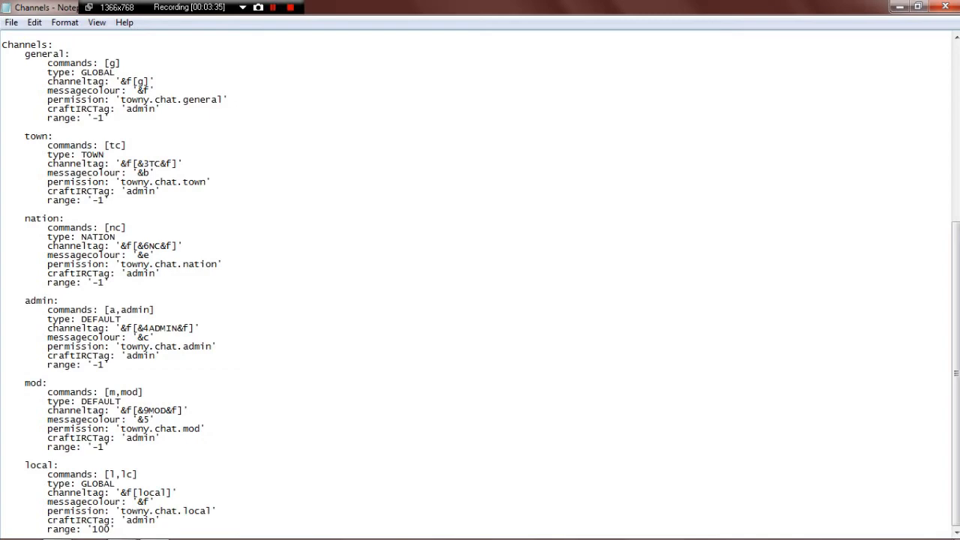
scroll("up", 3)
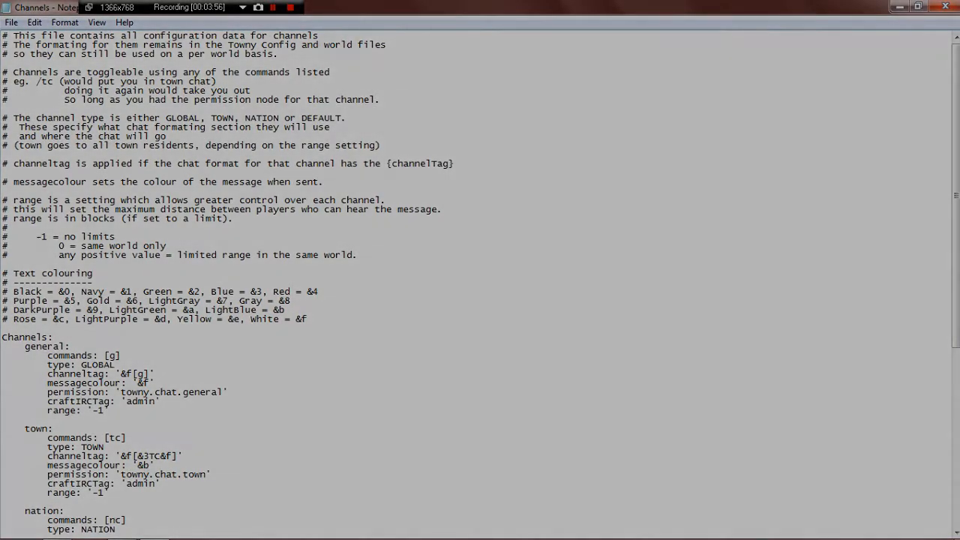
left_click(945, 6)
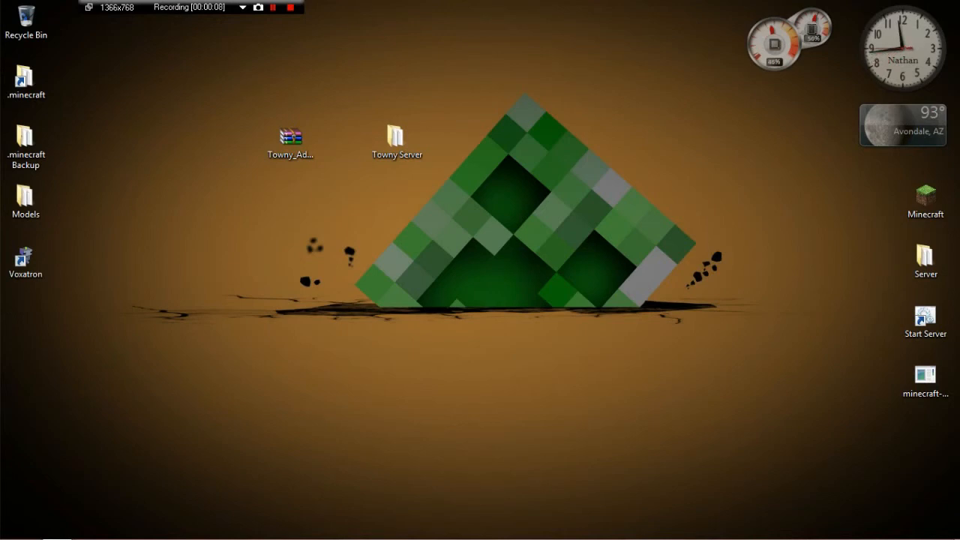
Step: Open ChatConfig from Towny Server\plugins\Towny\settings in Notepad
double_click(396, 135)
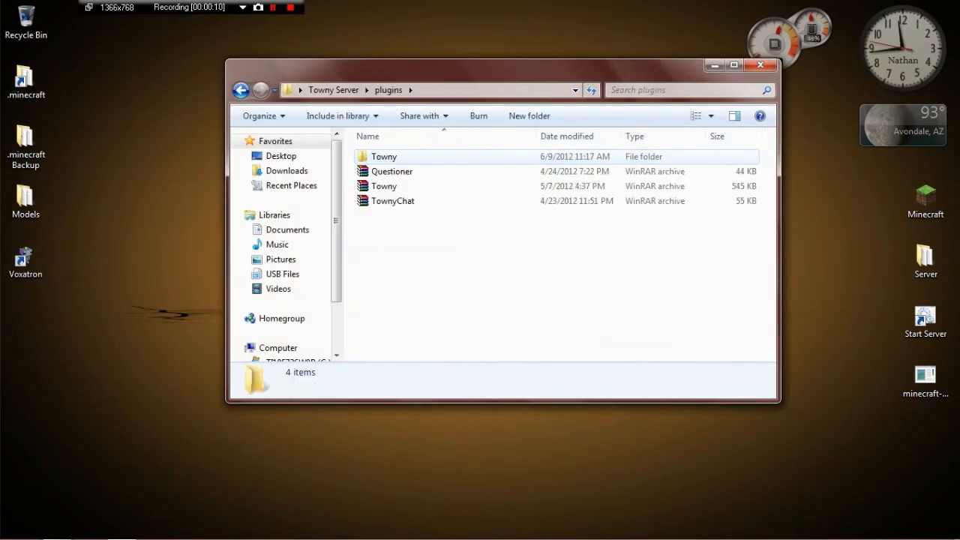
double_click(384, 156)
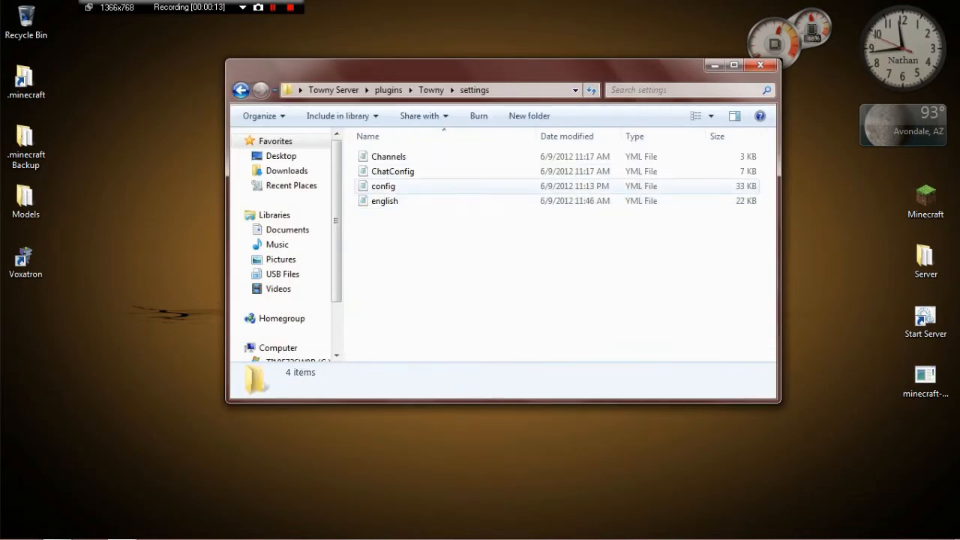
double_click(393, 171)
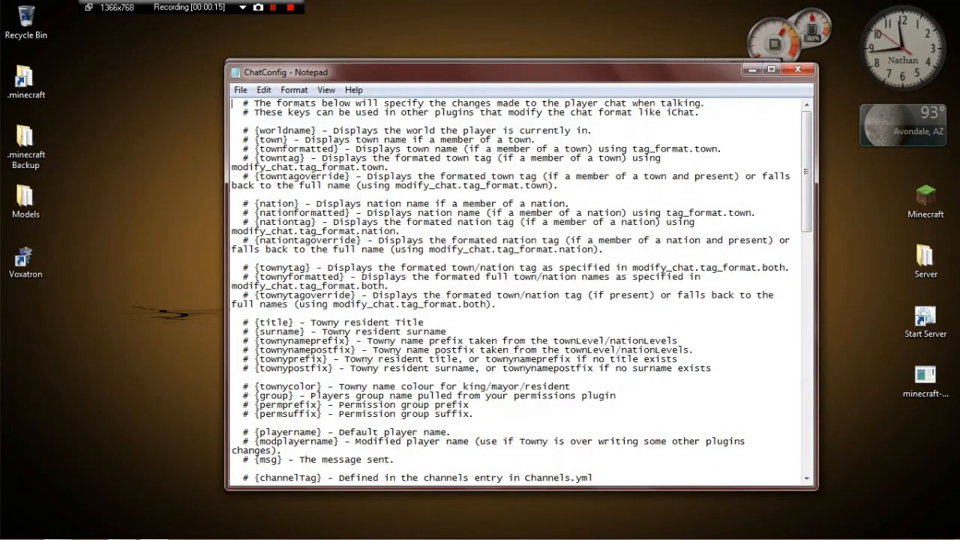
Step: Maximize Notepad and read down ChatConfig.yml to the channel_formats and tag_formats sections
left_click(768, 70)
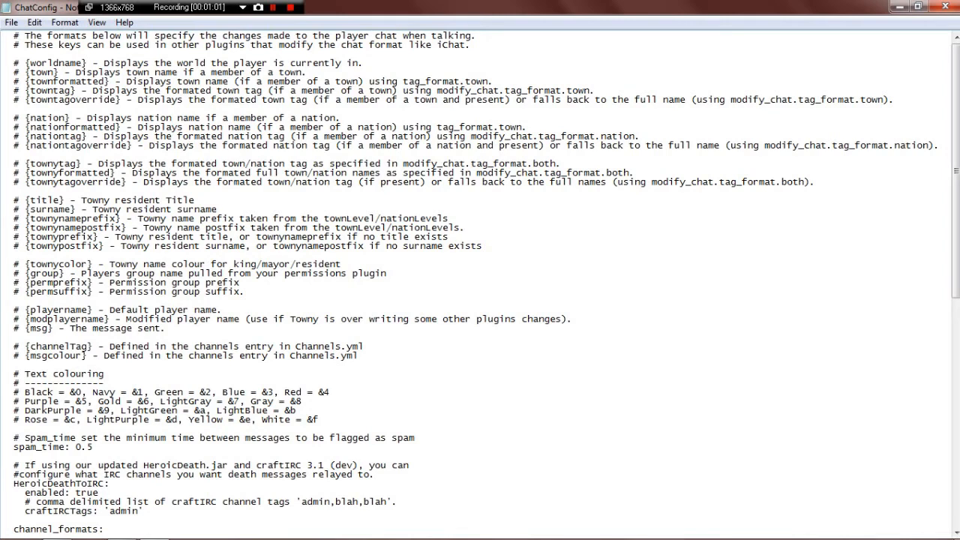
scroll("down", 3)
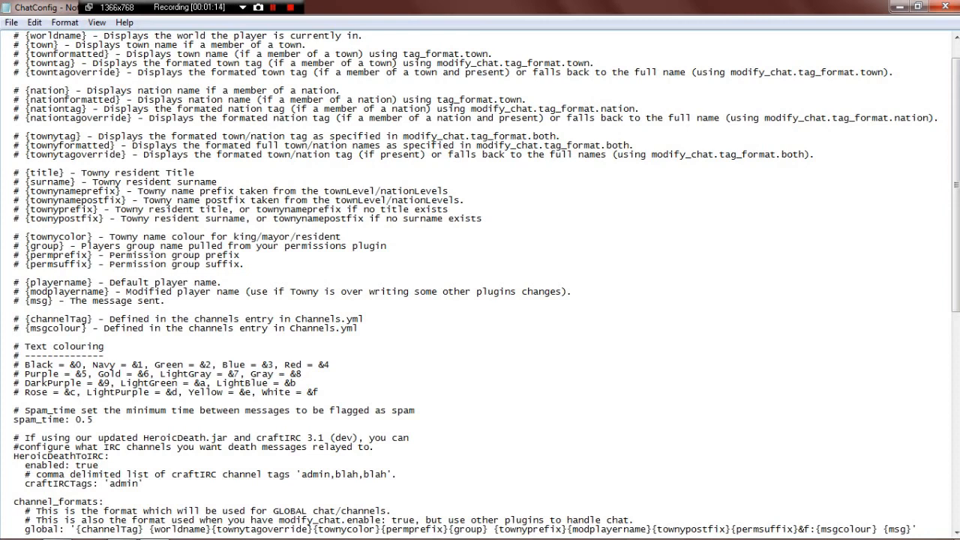
scroll("down", 3)
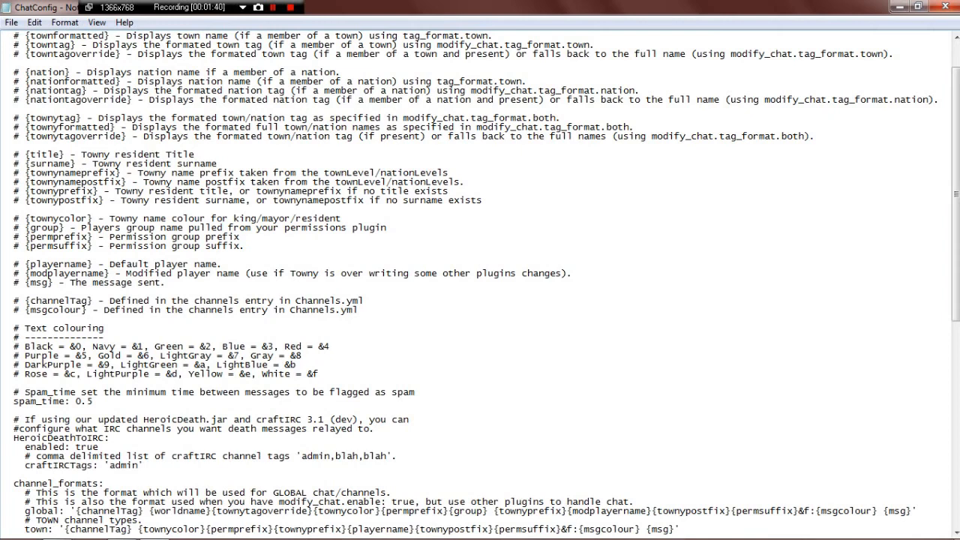
scroll("down", 3)
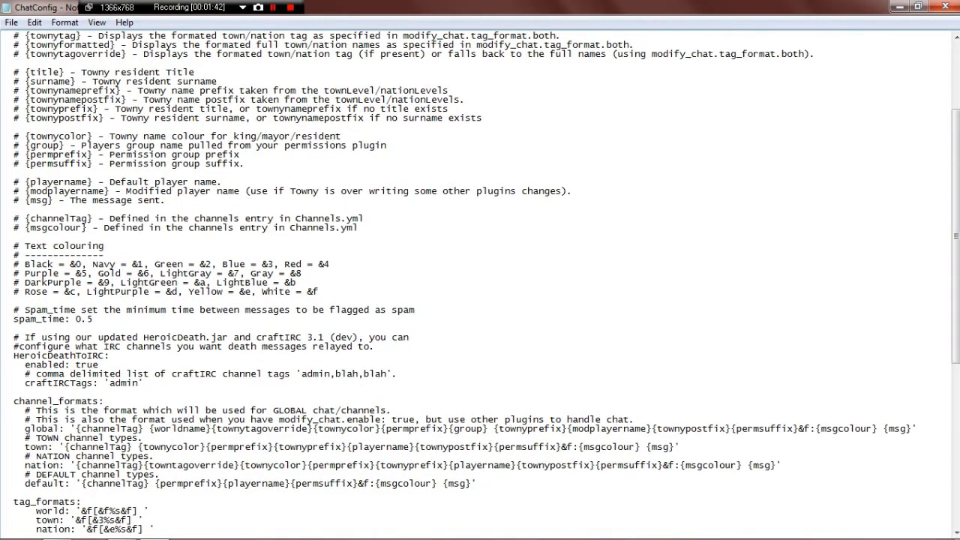
left_click_drag(13, 264, 318, 291)
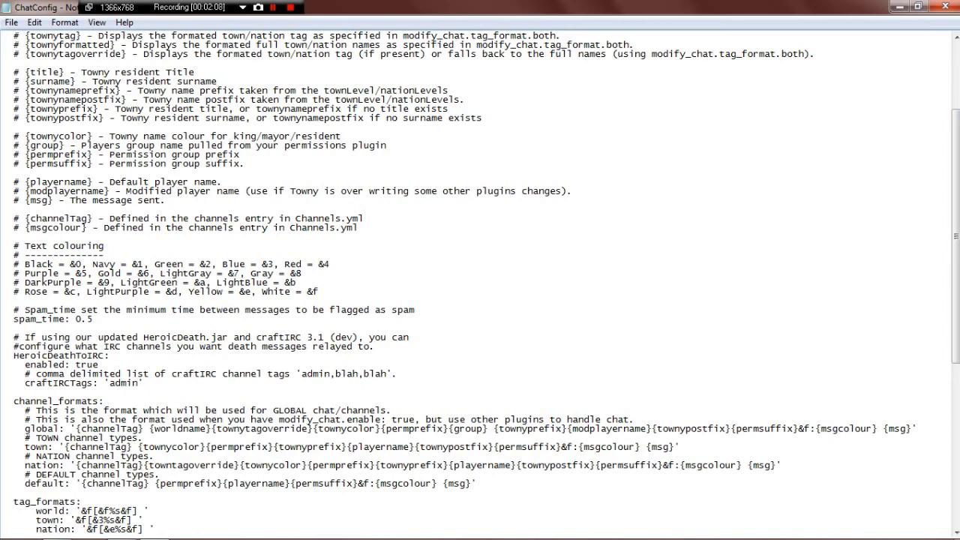
left_click(318, 291)
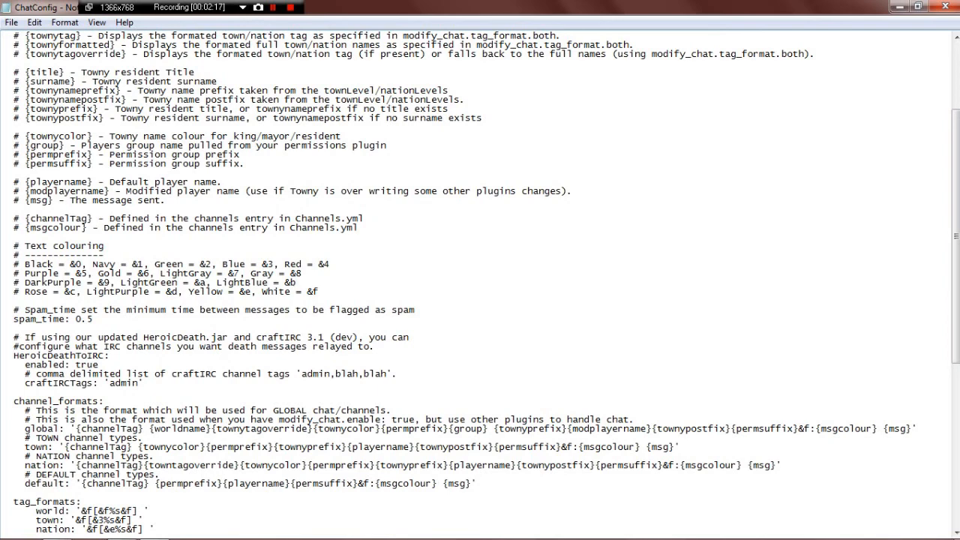
scroll("down", 3)
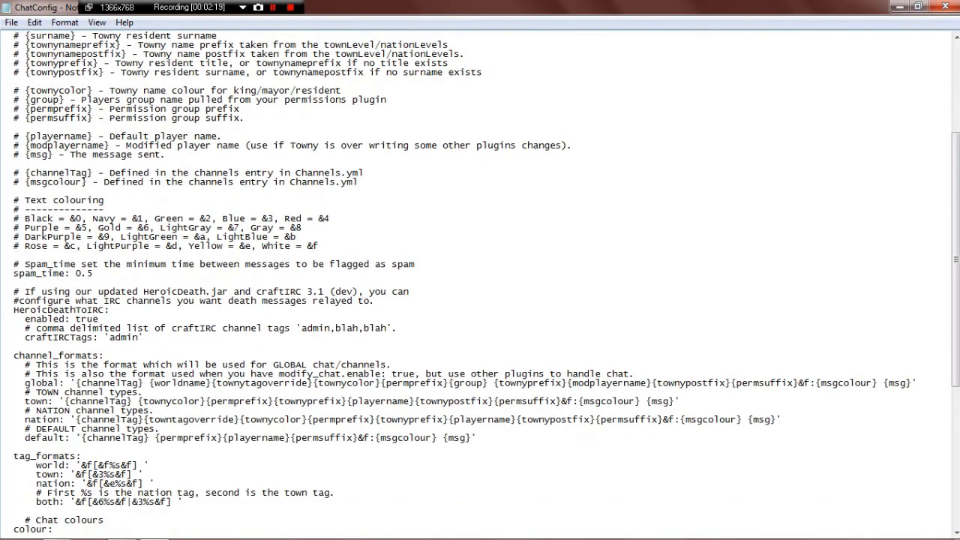
scroll("down", 3)
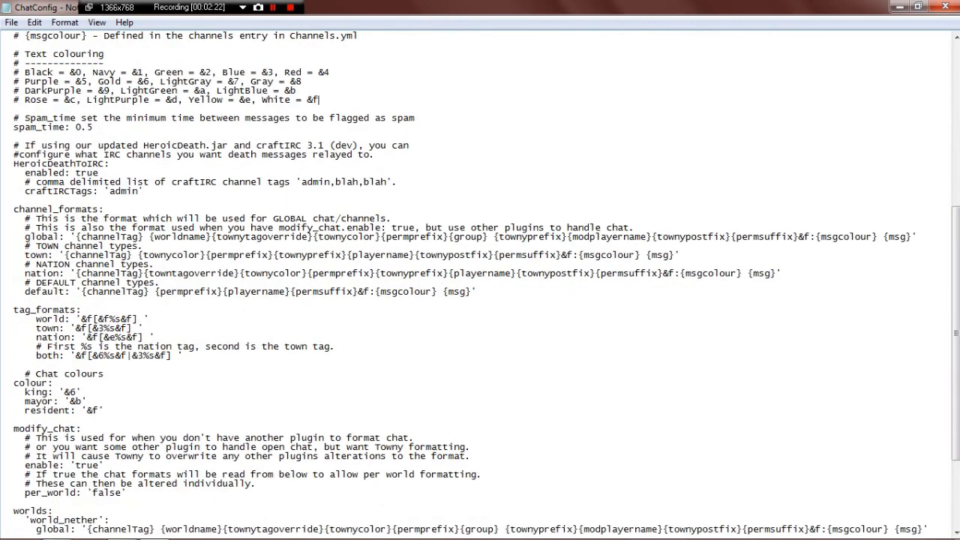
scroll("down", 3)
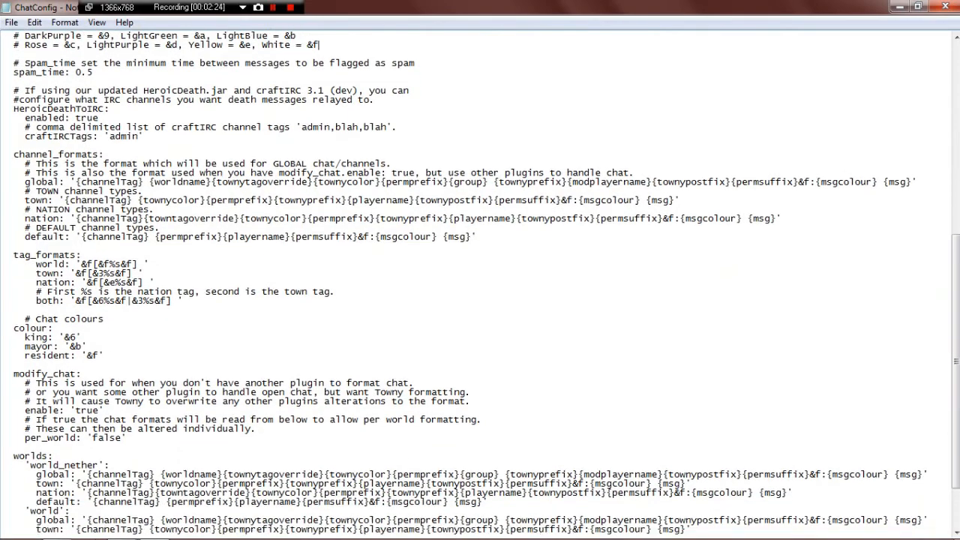
scroll("down", 3)
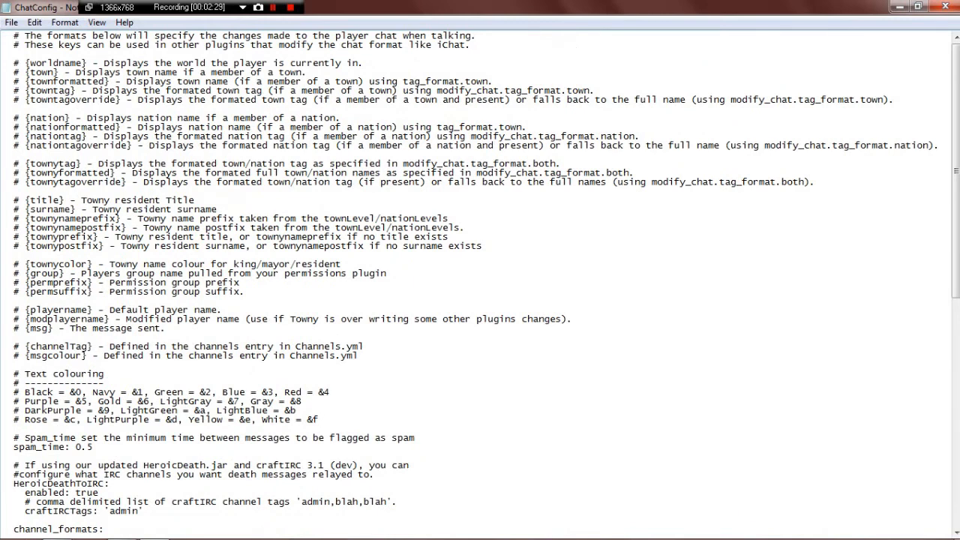
left_click_drag(15, 36, 360, 356)
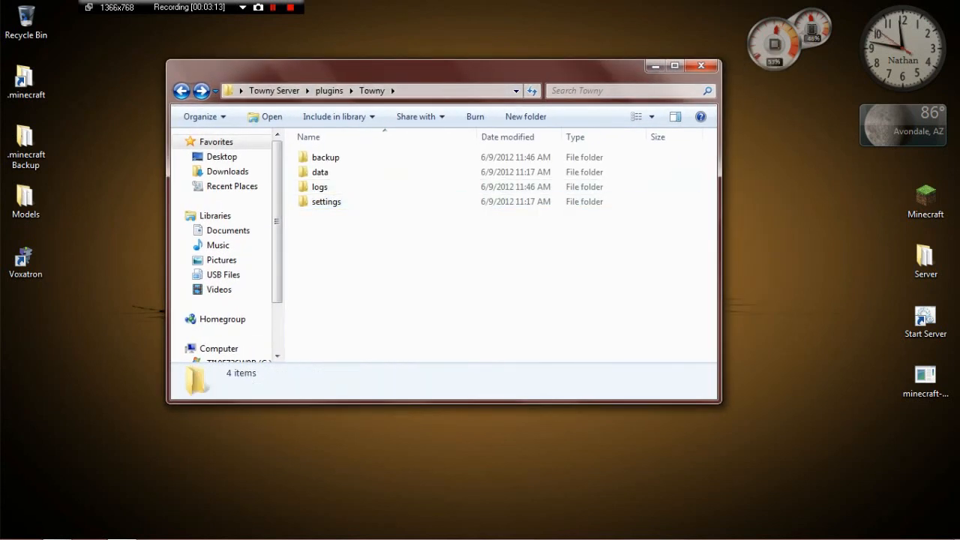
Step: Return to the plugins folder, then close the Explorer window to show the desktop
left_click(330, 90)
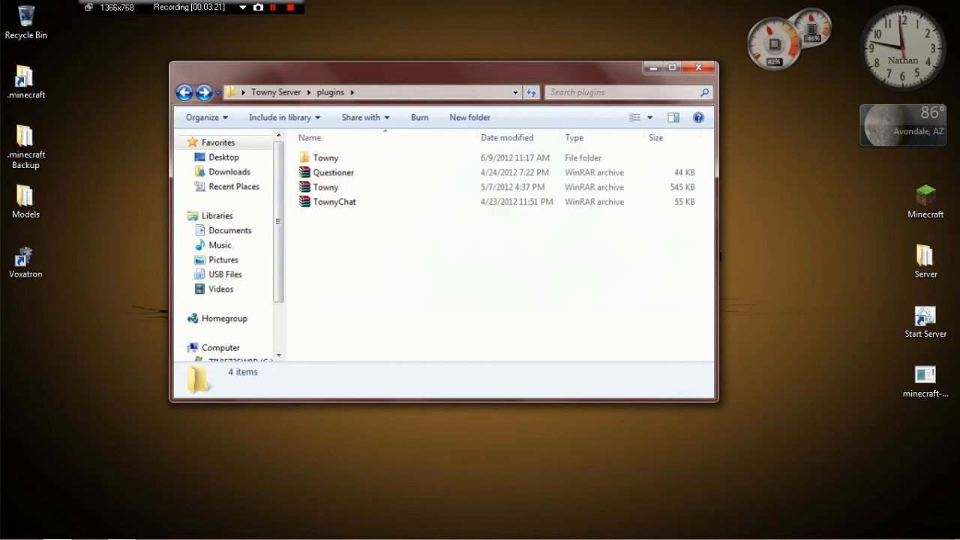
left_click(698, 66)
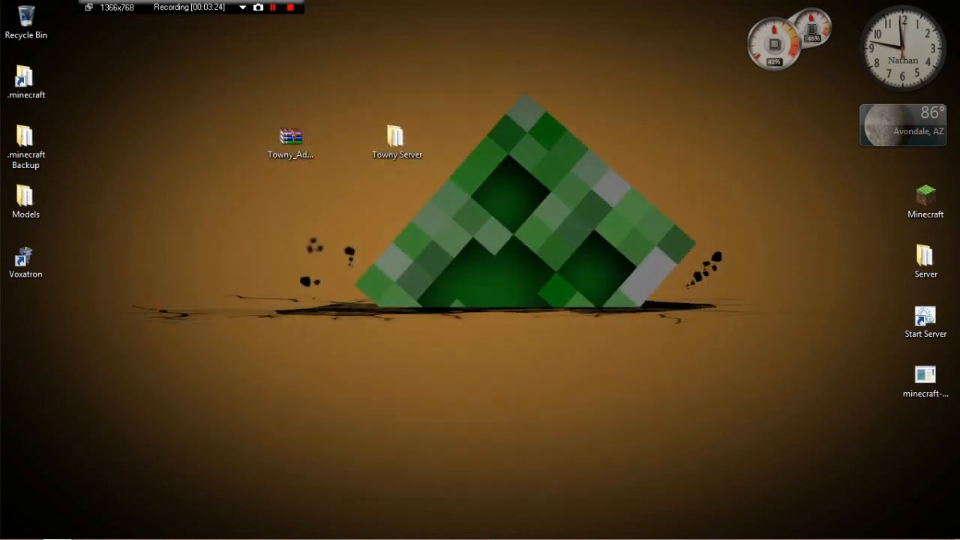